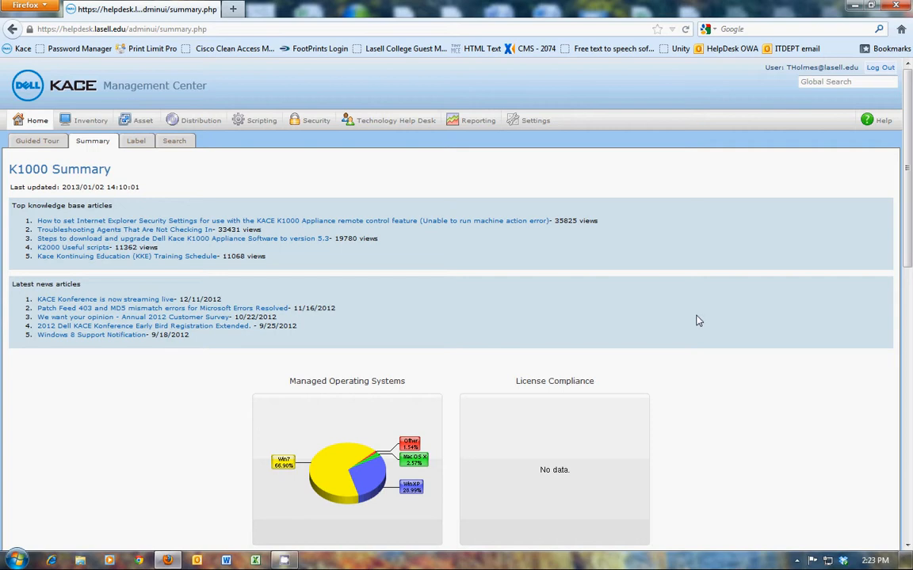
{"action": "mouse_move", "coordinate": [691, 319]}
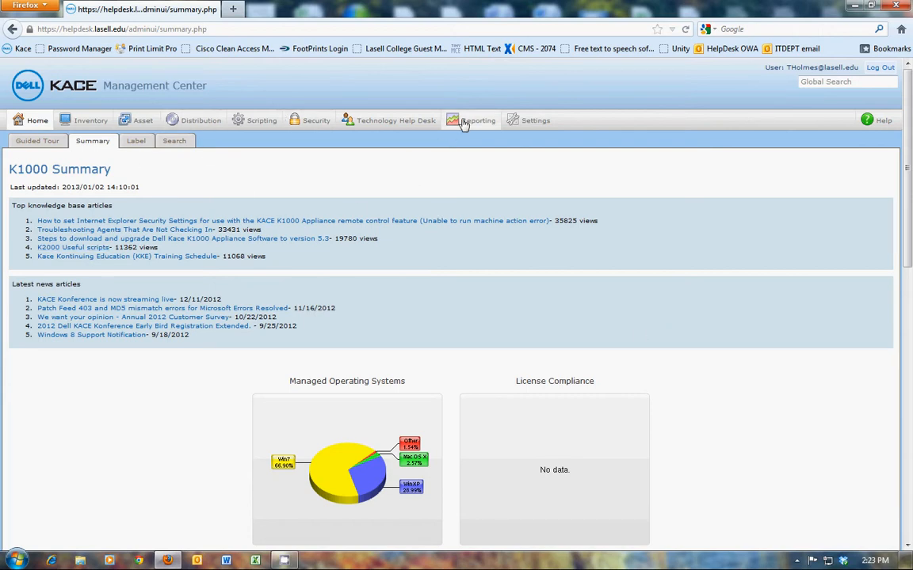
Step: Filter the K1000 Reports list to show only the HelpDesk category
{"action": "left_click", "coordinate": [476, 120]}
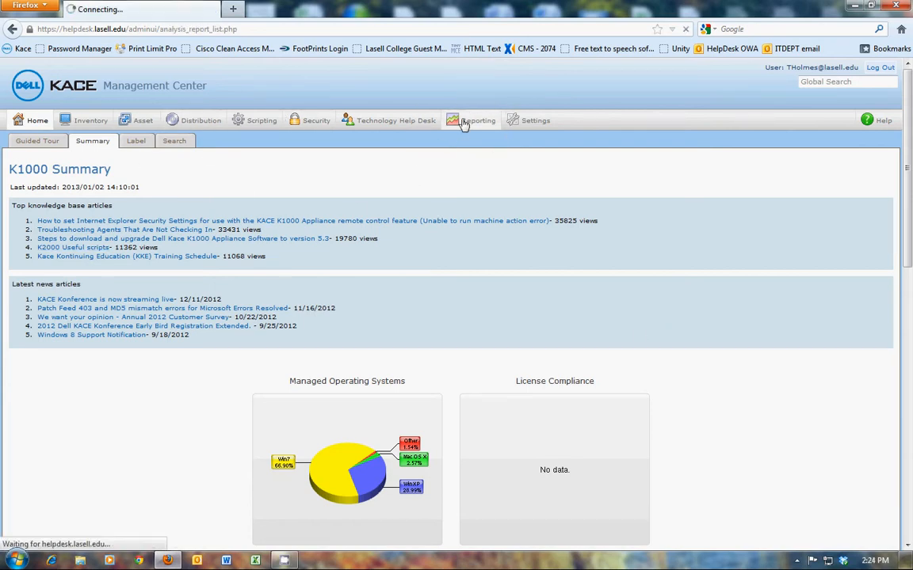
{"action": "left_click", "coordinate": [477, 120]}
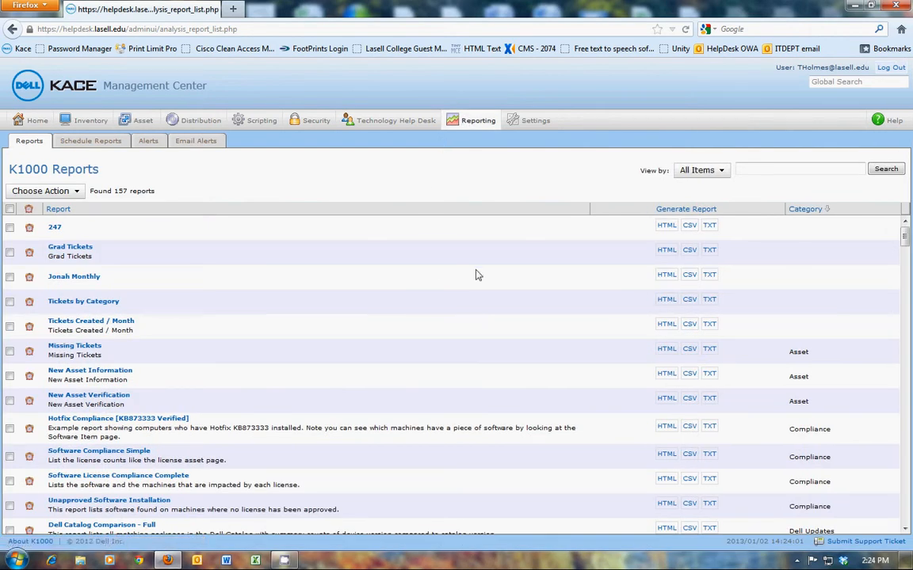
{"action": "left_click", "coordinate": [700, 169]}
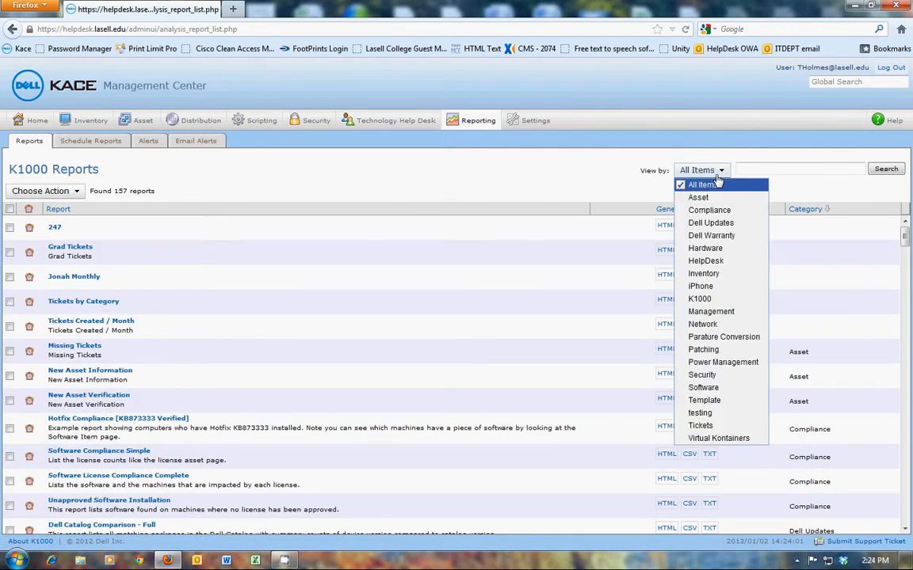
{"action": "mouse_move", "coordinate": [705, 261]}
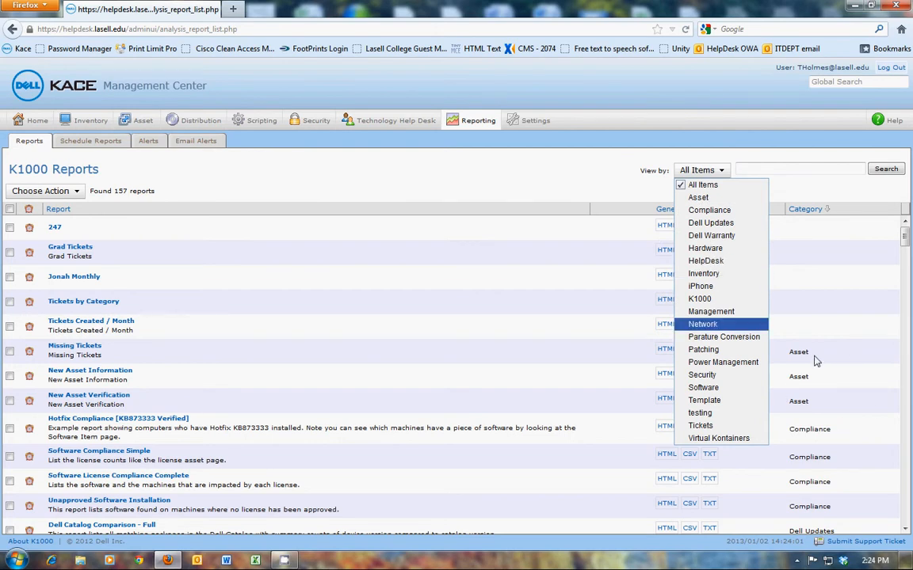
{"action": "mouse_move", "coordinate": [717, 286]}
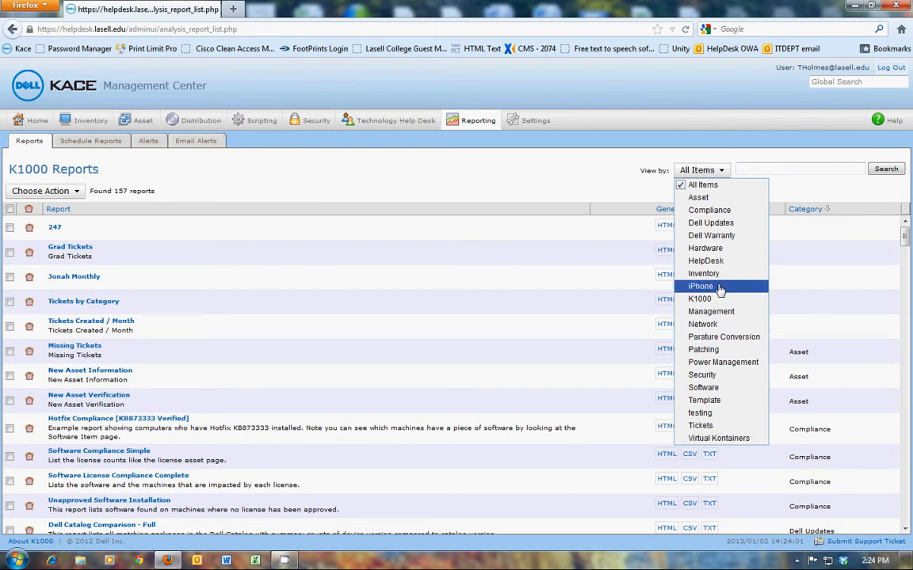
{"action": "left_click", "coordinate": [706, 261]}
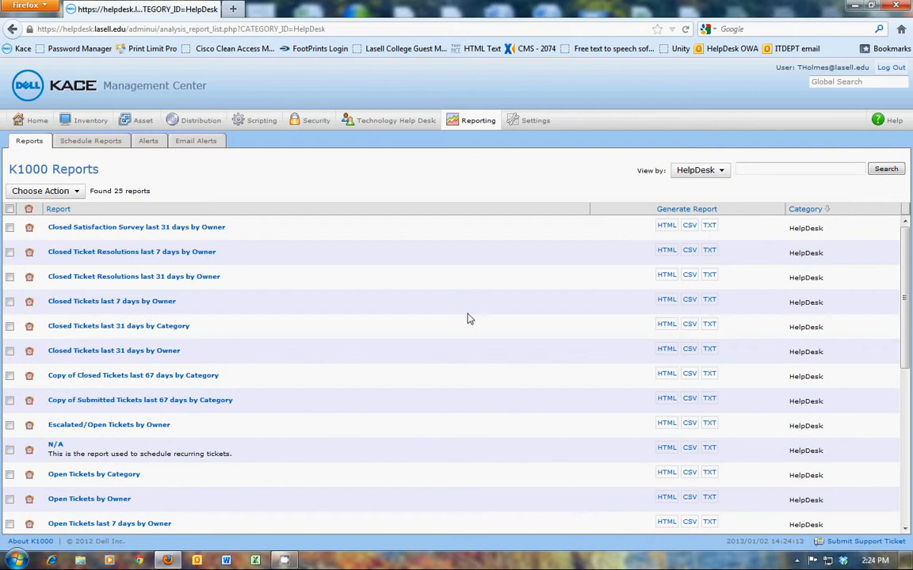
{"action": "mouse_move", "coordinate": [68, 458]}
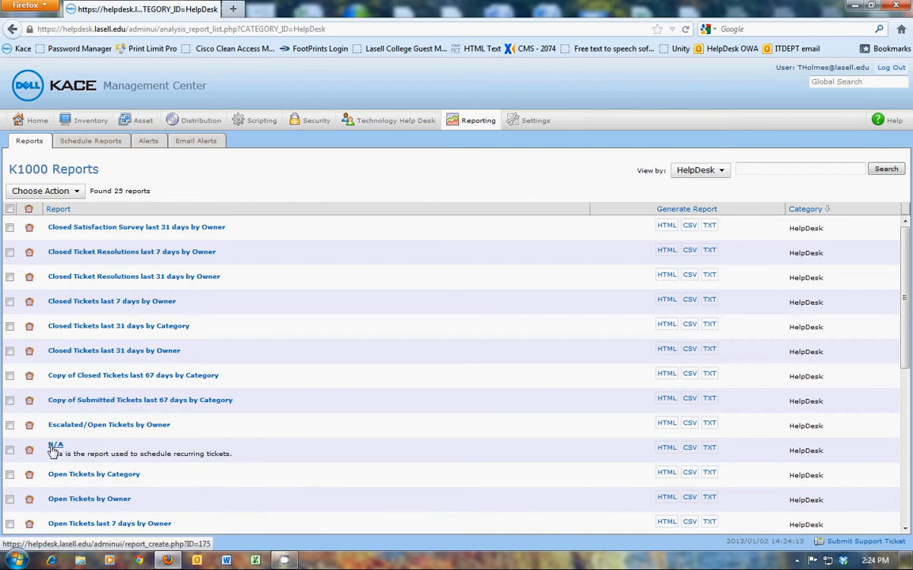
{"action": "mouse_move", "coordinate": [163, 452]}
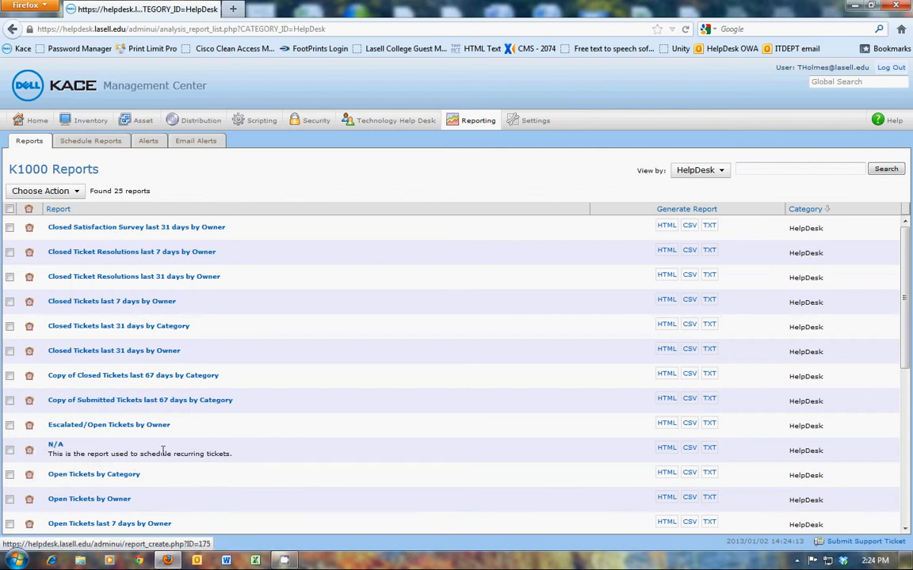
{"action": "mouse_move", "coordinate": [29, 452]}
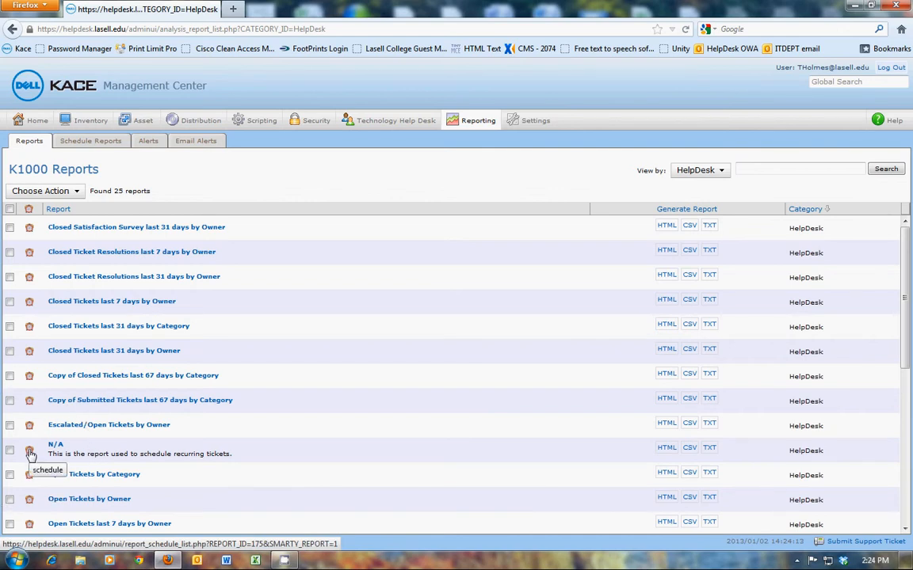
Step: Create a new schedule from the N/A report's schedules list
{"action": "left_click", "coordinate": [30, 453]}
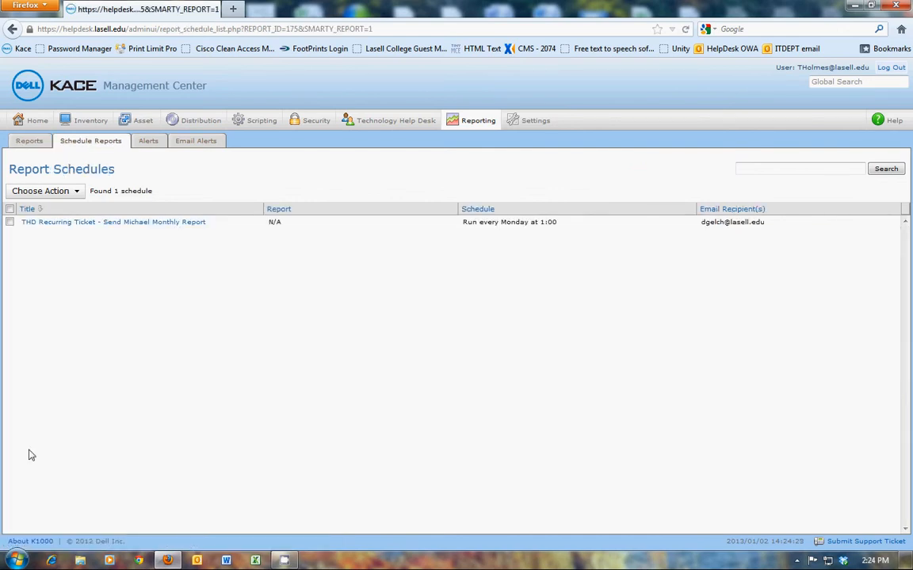
{"action": "left_click", "coordinate": [44, 191]}
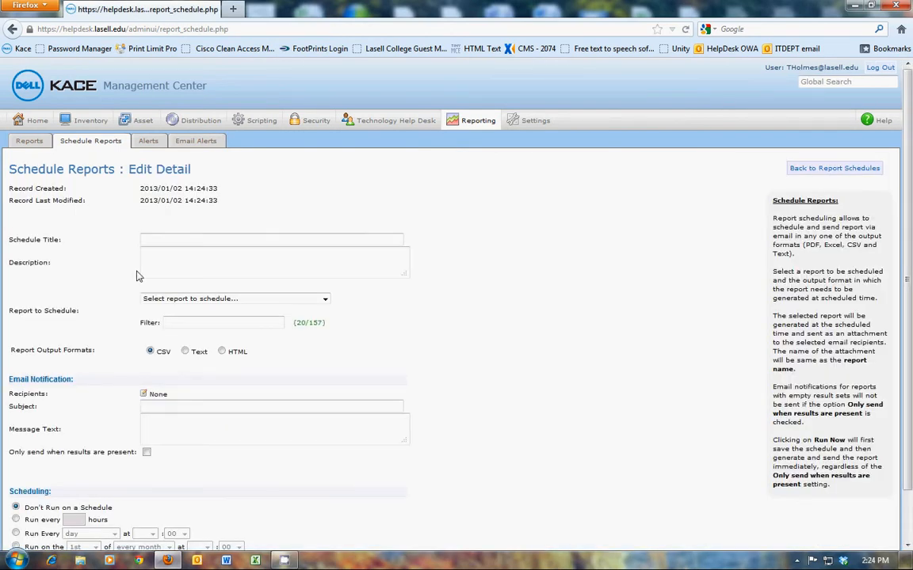
Step: Filter the report choices by 'n/a' and pick N/A as the report to schedule
{"action": "left_click", "coordinate": [234, 299]}
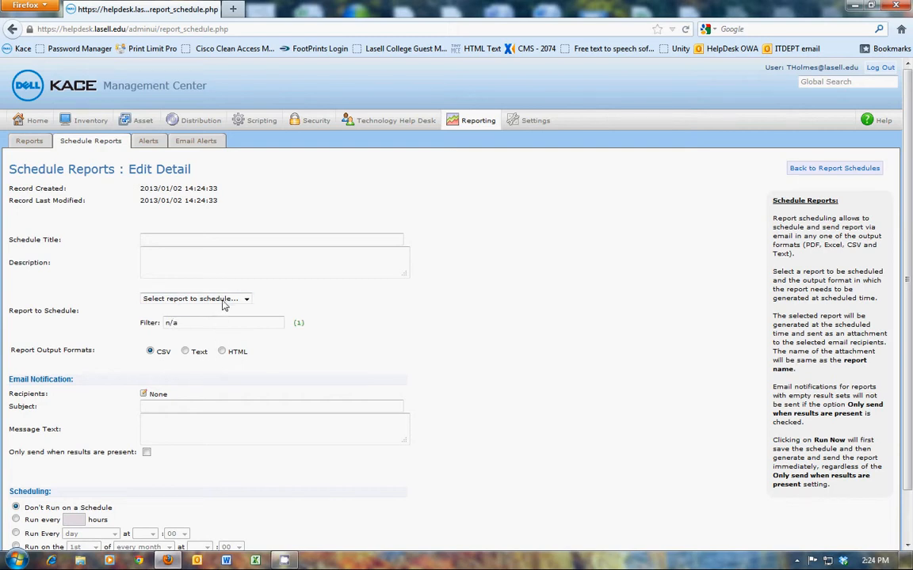
{"action": "left_click", "coordinate": [194, 299]}
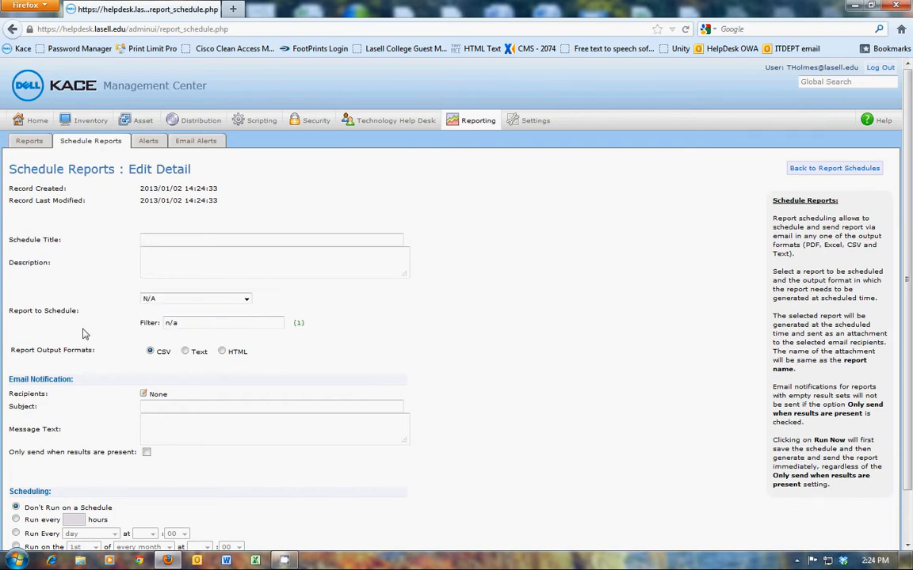
{"action": "mouse_move", "coordinate": [75, 293]}
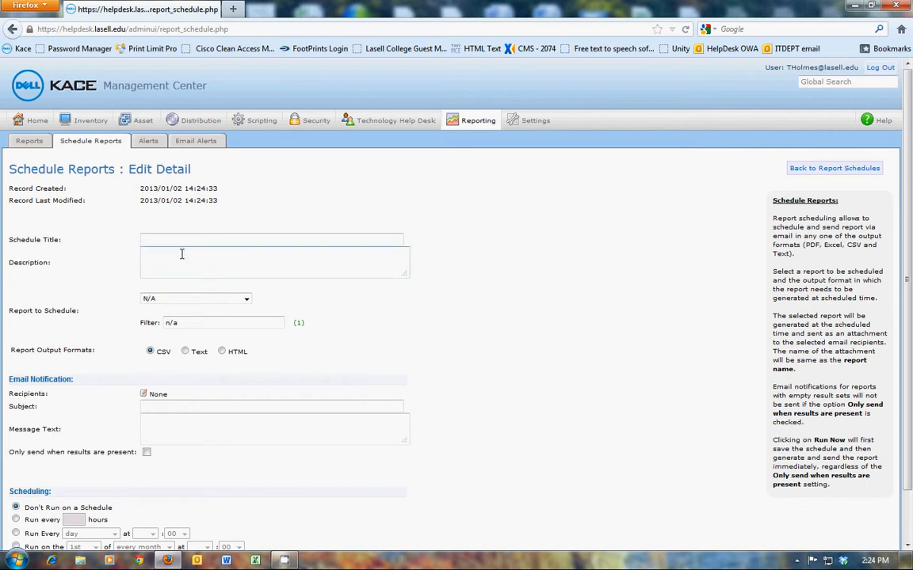
{"action": "left_click", "coordinate": [272, 239]}
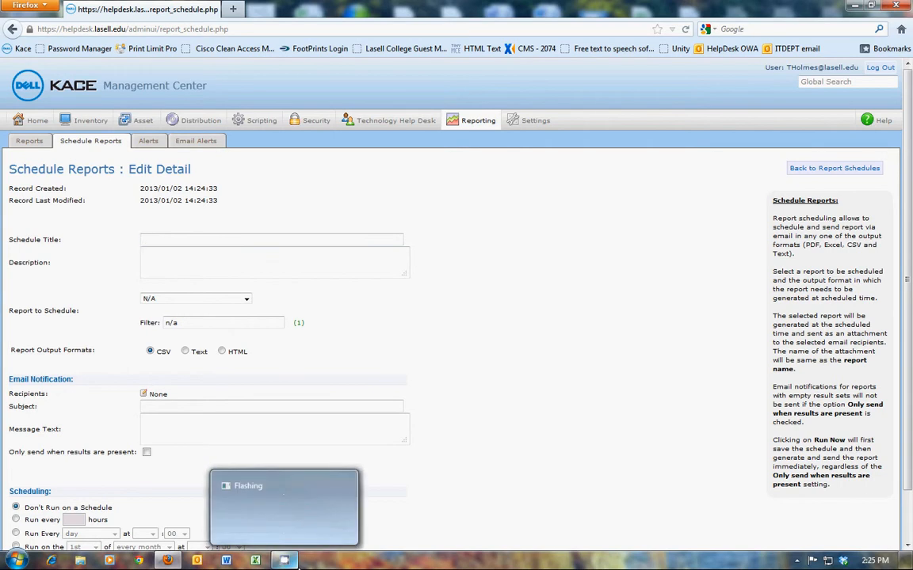
{"action": "left_click", "coordinate": [271, 239]}
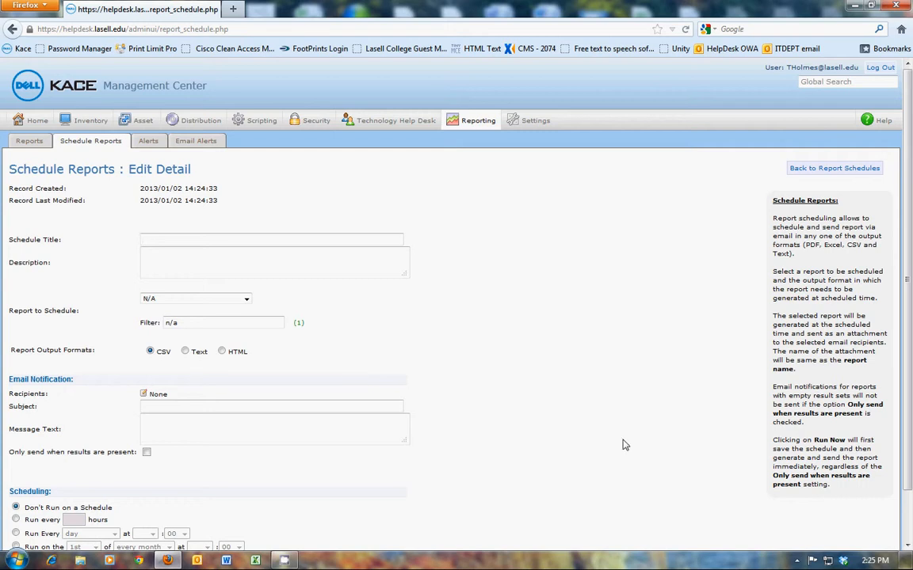
Step: Title the schedule 'Cleanup Helpdesk Inbox' and describe it as a scheduled helpdesk inbox cleanup
{"action": "type", "text": "Cleanup Helpdesk"}
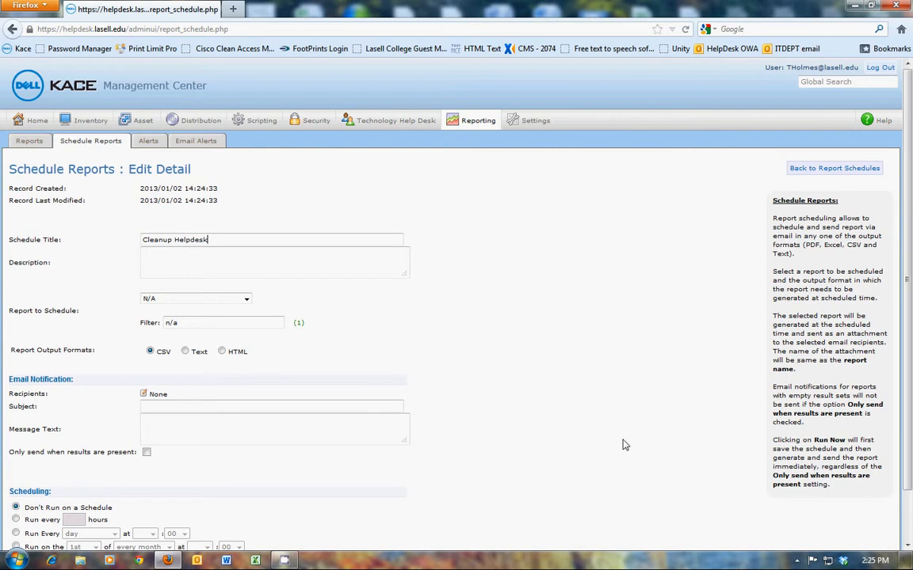
{"action": "type", "text": "Inbox"}
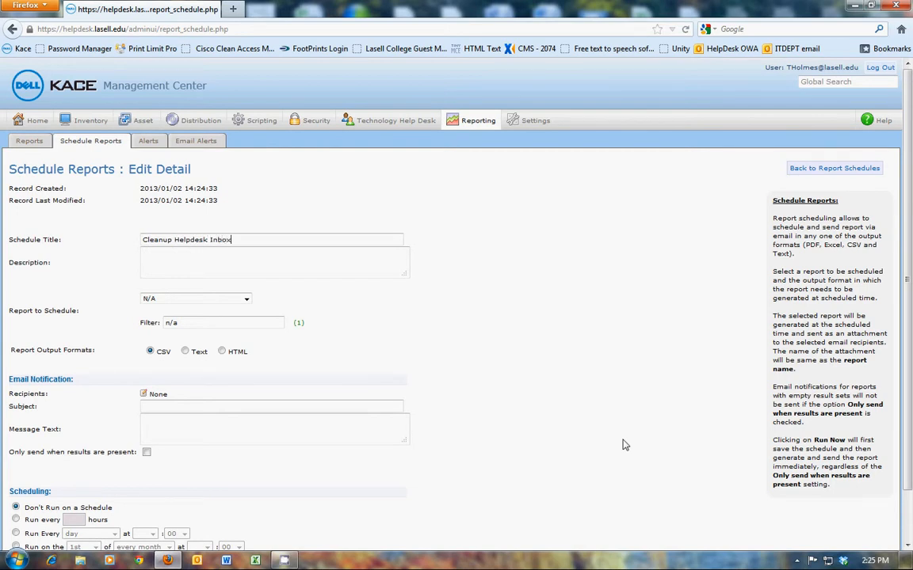
{"action": "type", "text": "Thi"}
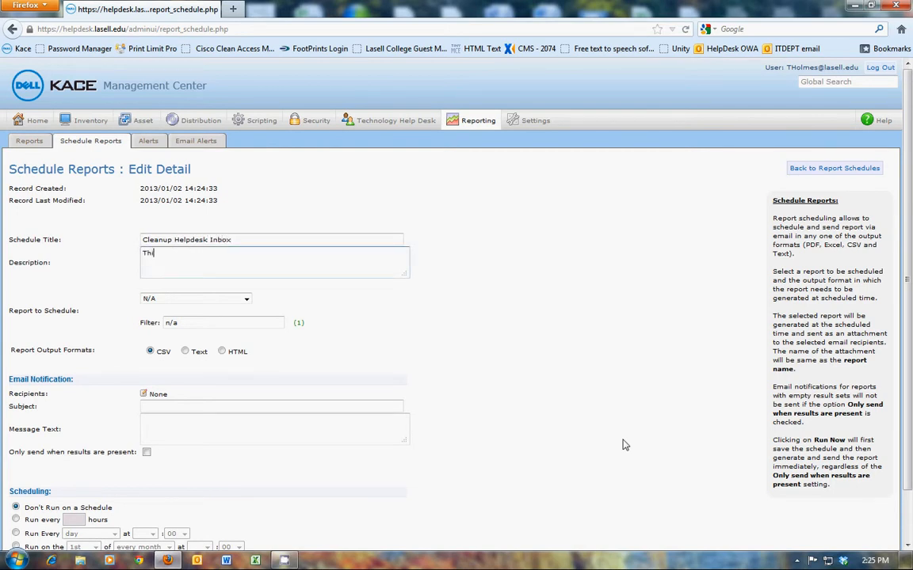
{"action": "type", "text": "This is a"}
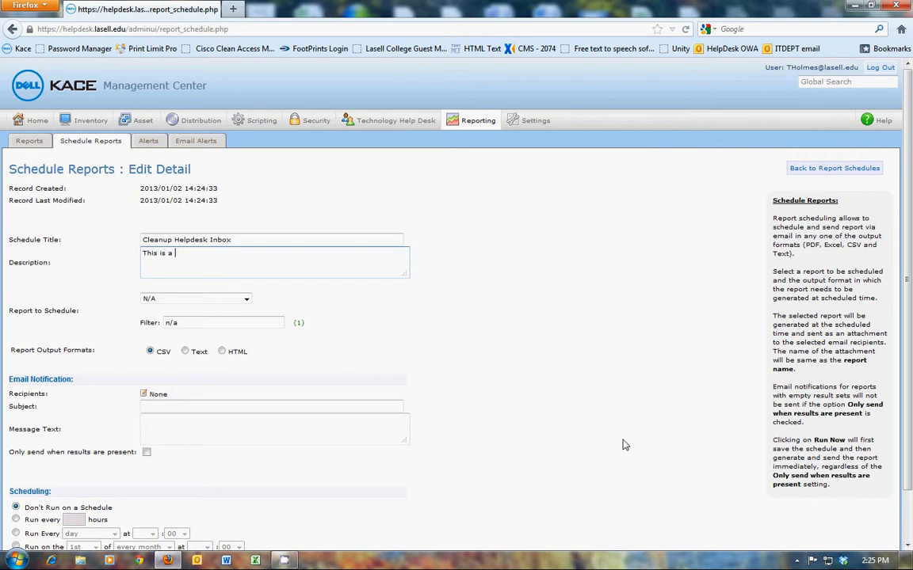
{"action": "type", "text": "scheduled"}
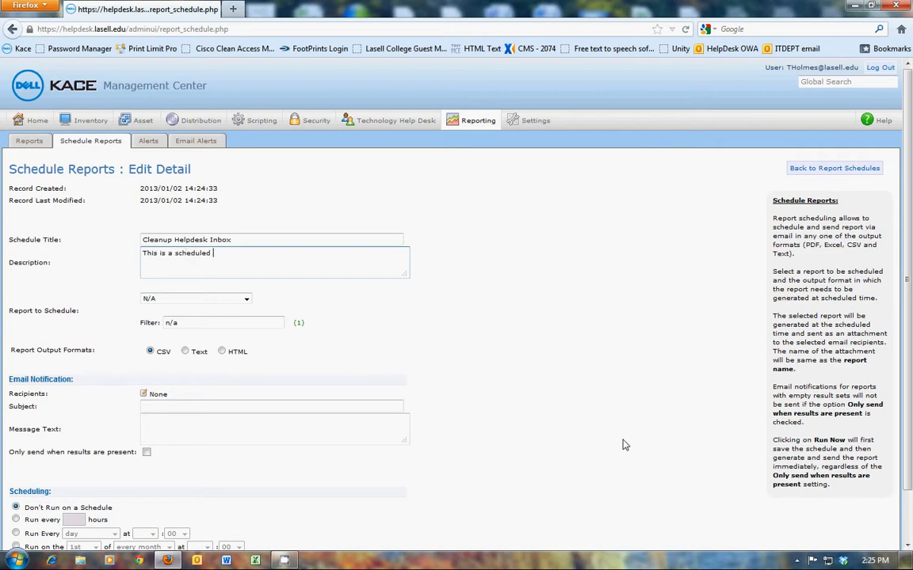
{"action": "type", "text": "cleanup of the"}
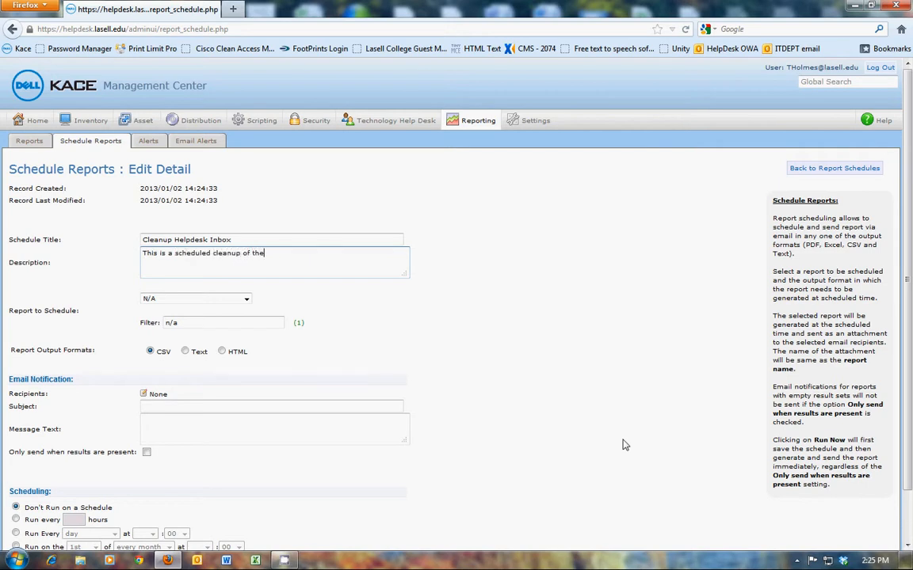
{"action": "type", "text": "helpdesk inbox to avoid"}
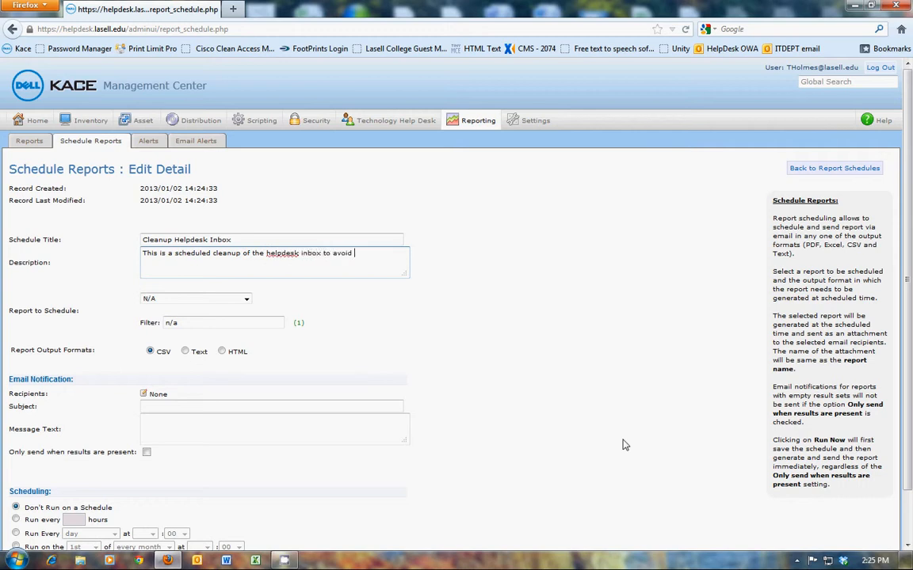
{"action": "type", "text": "filling it"}
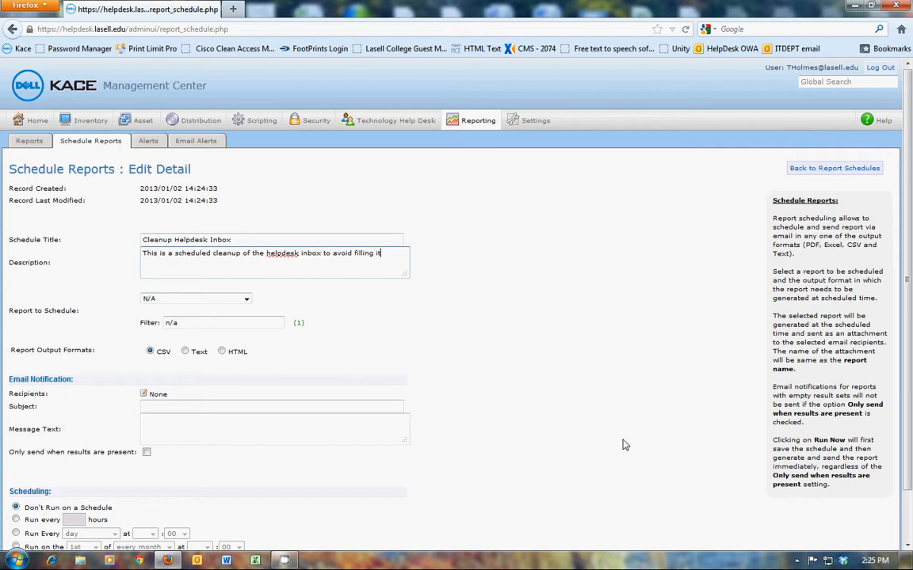
{"action": "type", "text": "up."}
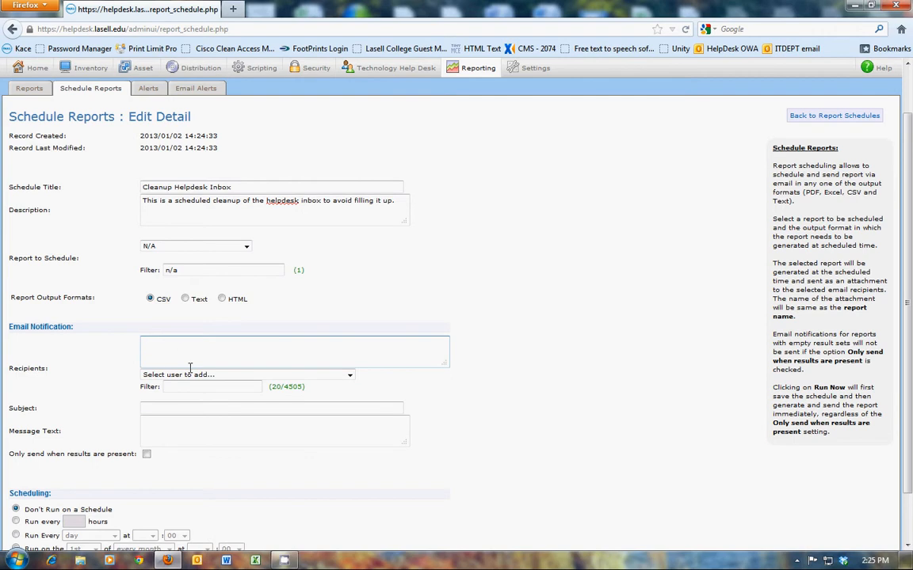
{"action": "left_click", "coordinate": [211, 386]}
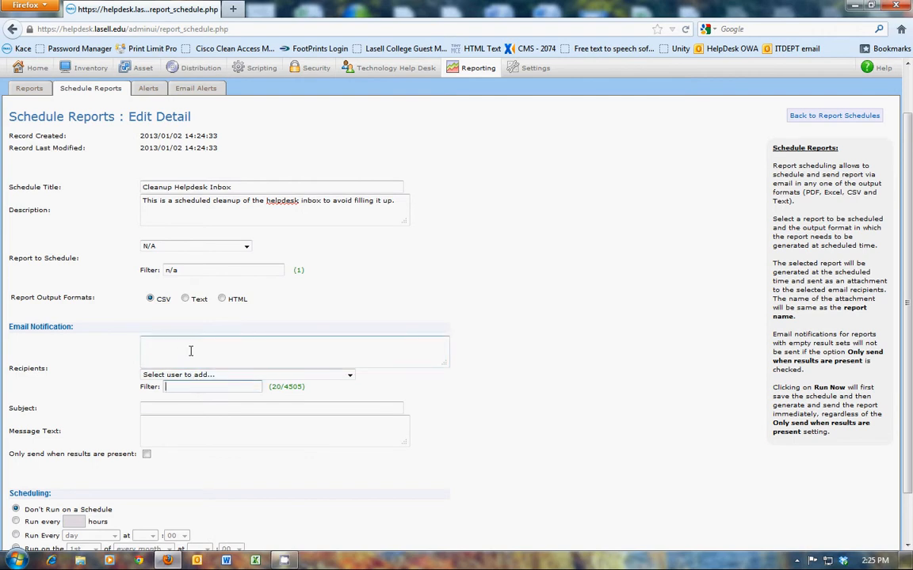
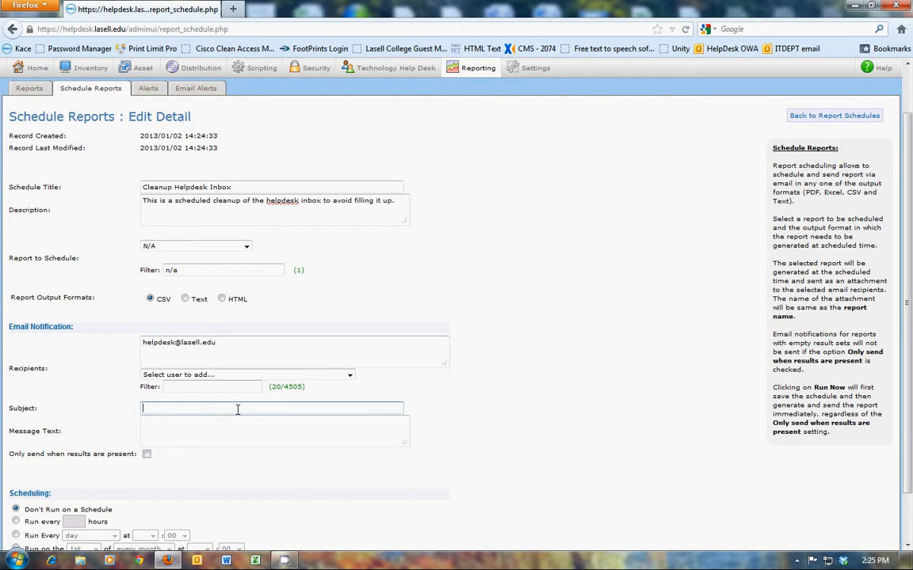
{"action": "type", "text": "Cleanup"}
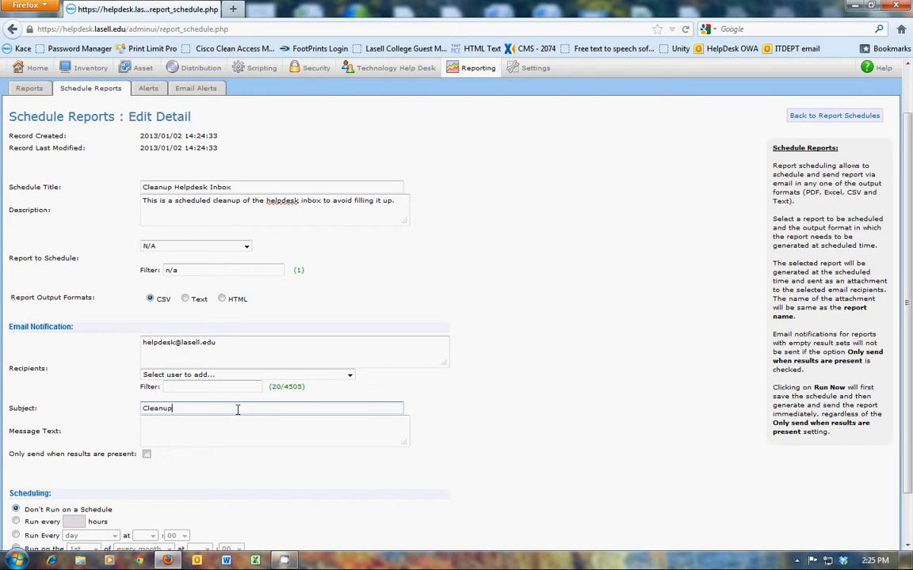
{"action": "type", "text": "HelpDesk"}
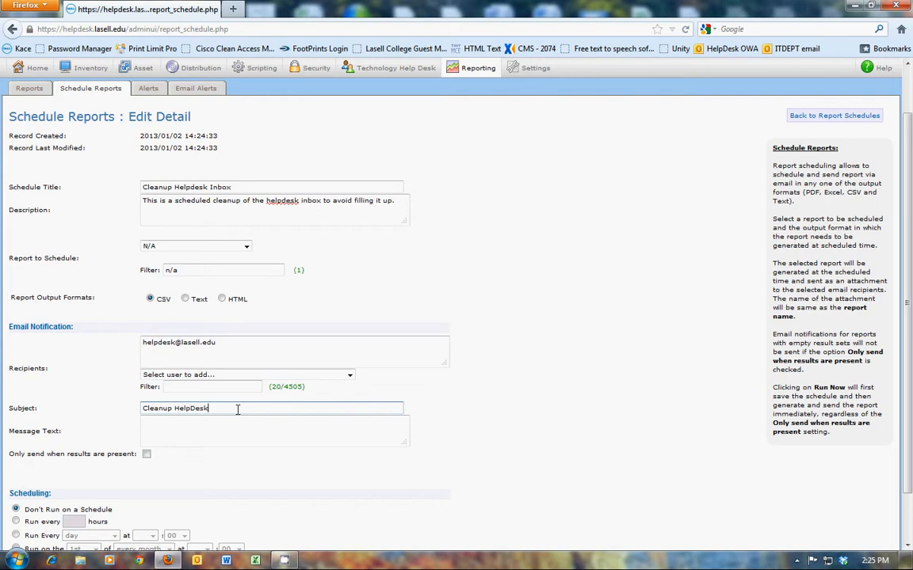
{"action": "type", "text": "Inbox"}
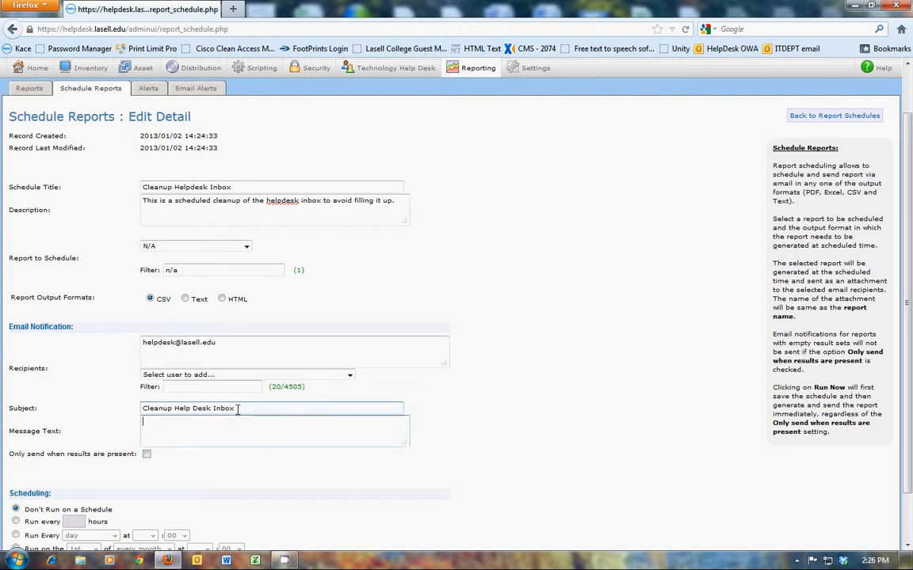
{"action": "scroll", "scroll_direction": "down", "scroll_amount": 3}
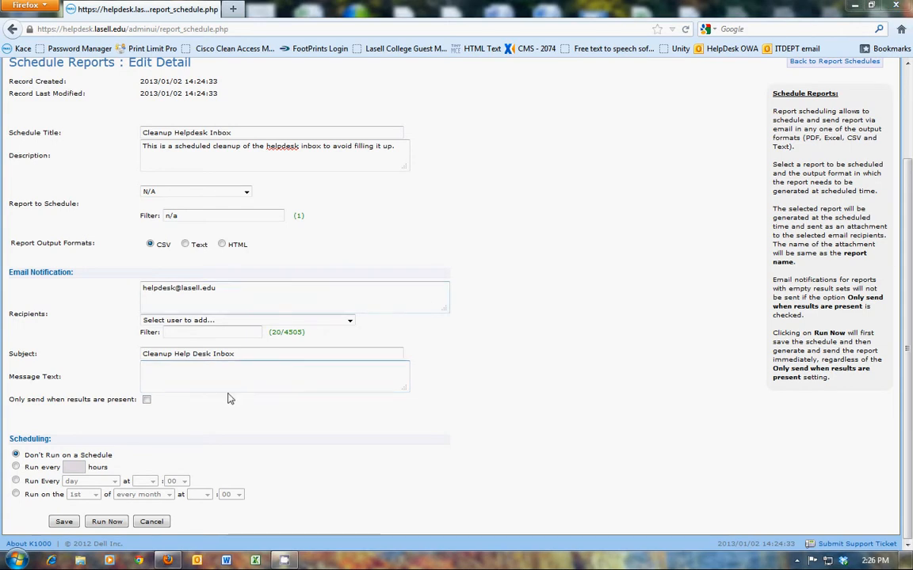
{"action": "type", "text": "http://youtu.be/cnajJX7FE74"}
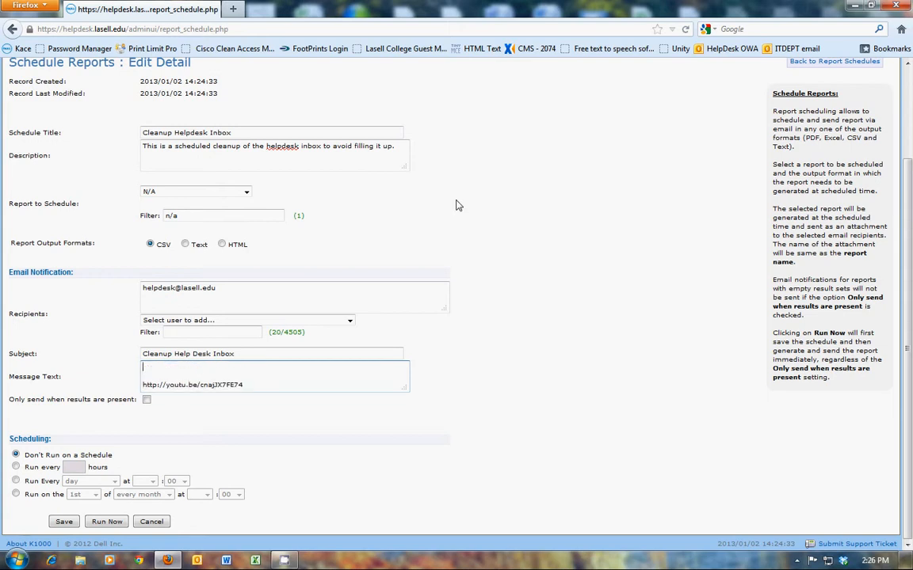
{"action": "type", "text": "Please"}
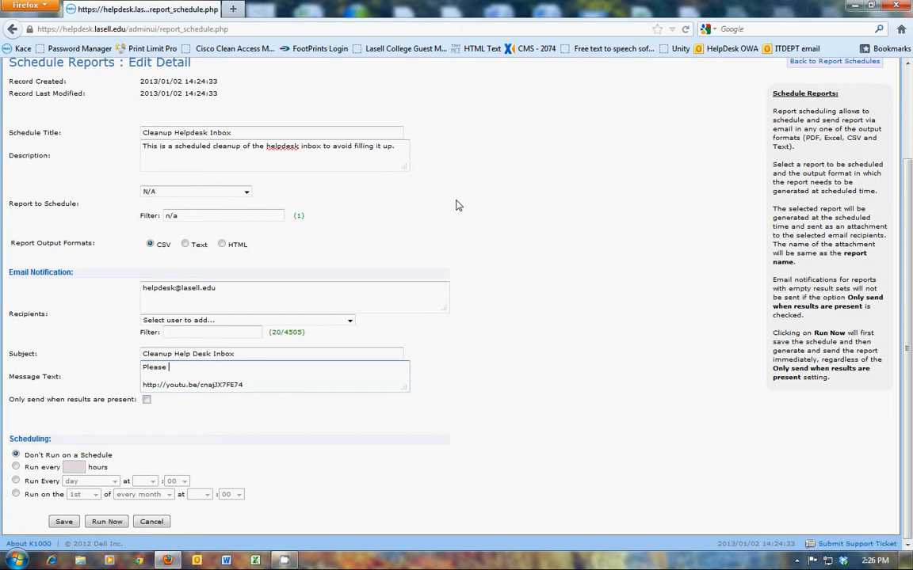
{"action": "type", "text": "clean"}
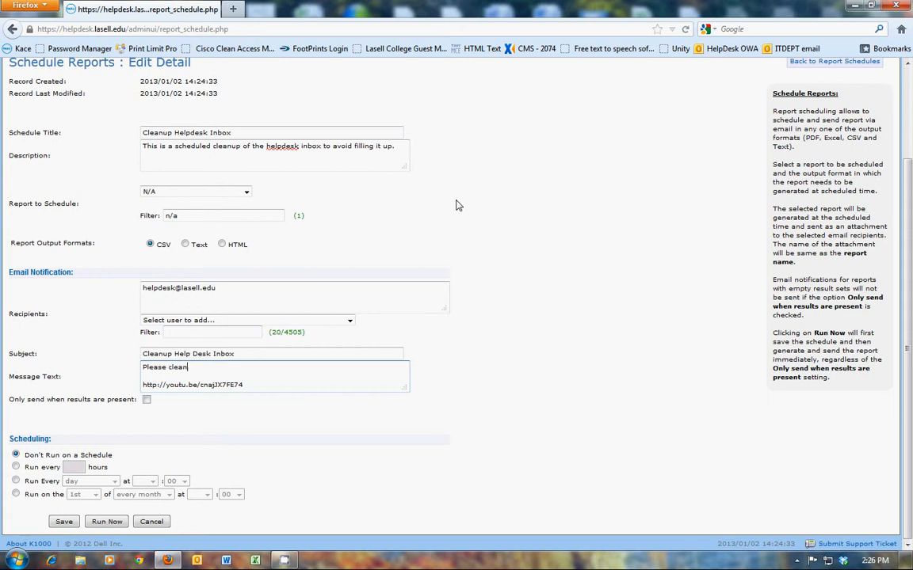
{"action": "type", "text": "up the help"}
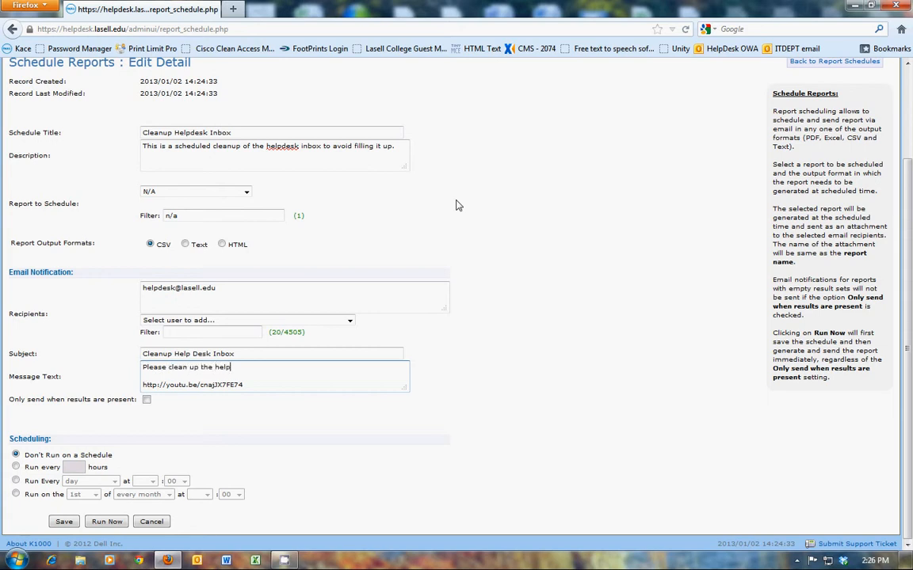
{"action": "type", "text": "desk inbox"}
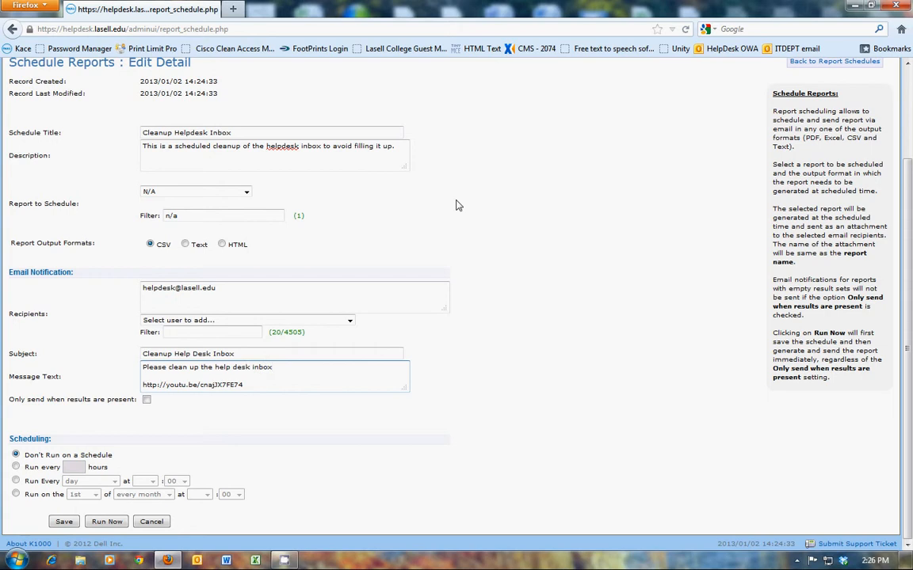
{"action": "type", "text": "once a month"}
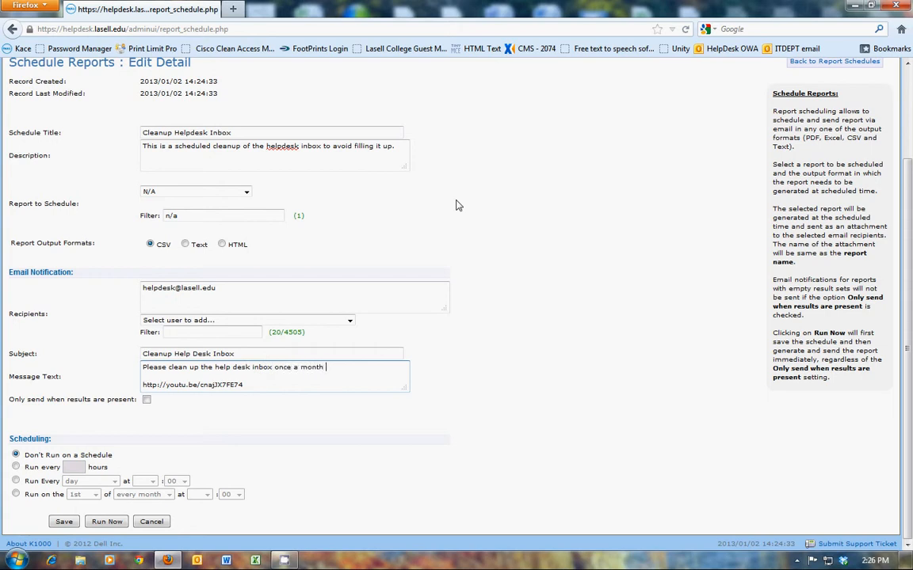
{"action": "type", "text": "to avoid filling it up."}
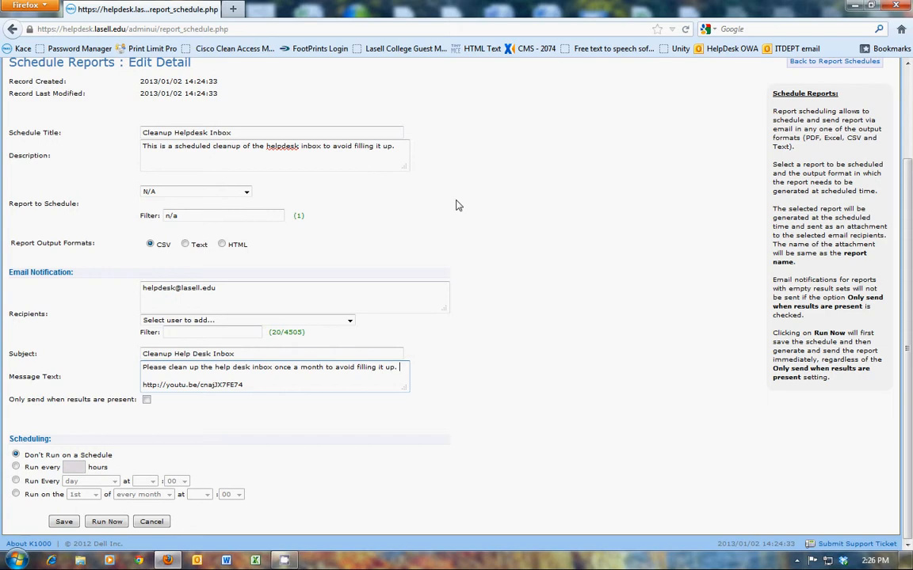
{"action": "type", "text": "Directions to do"}
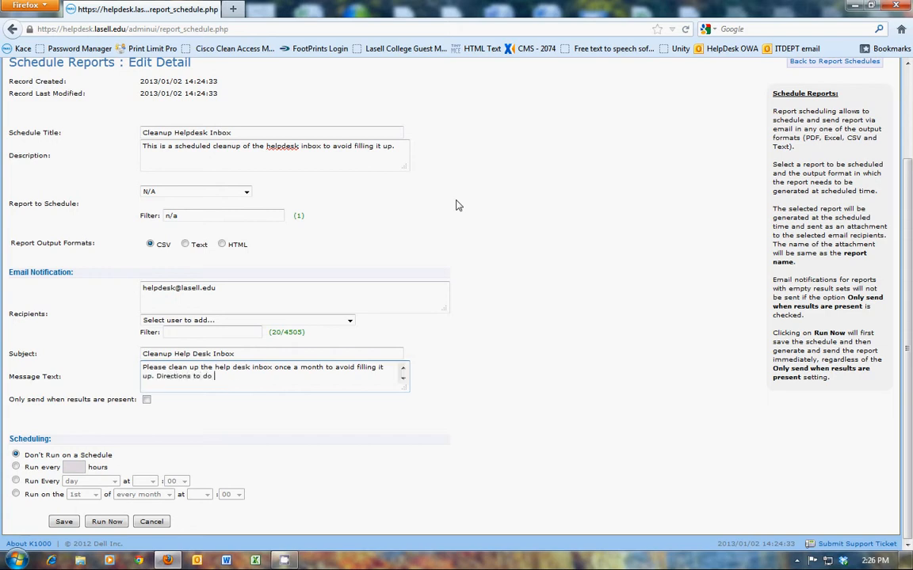
{"action": "type", "text": "so are below."}
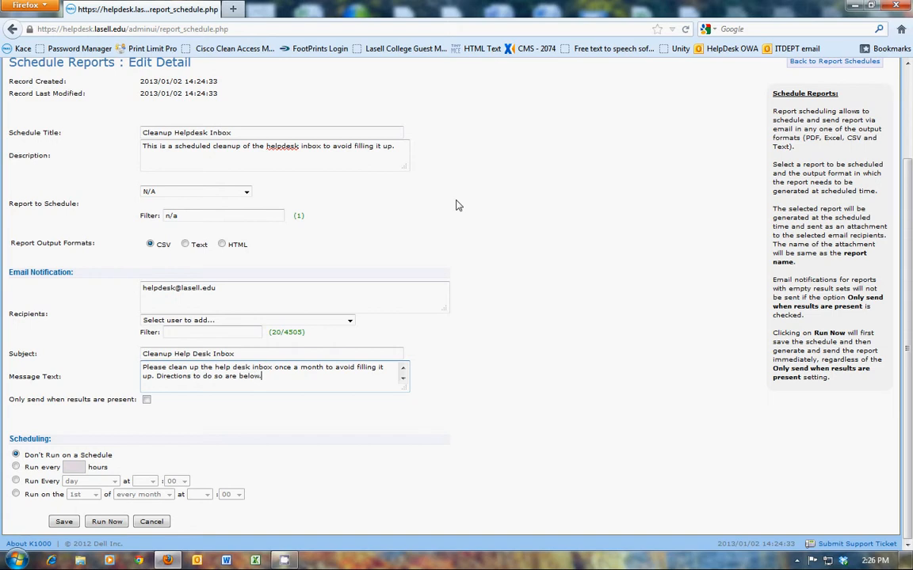
{"action": "type", "text": "This"}
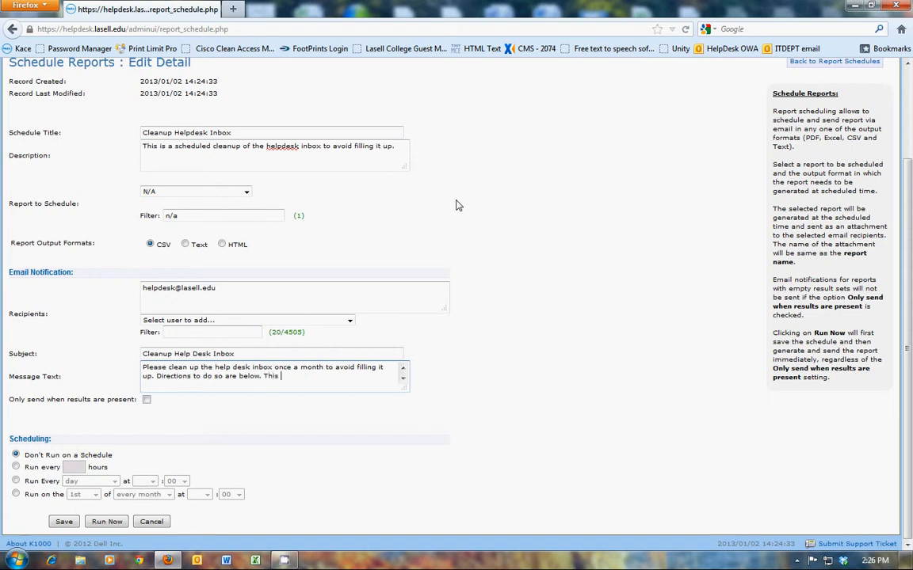
{"action": "type", "text": "can"}
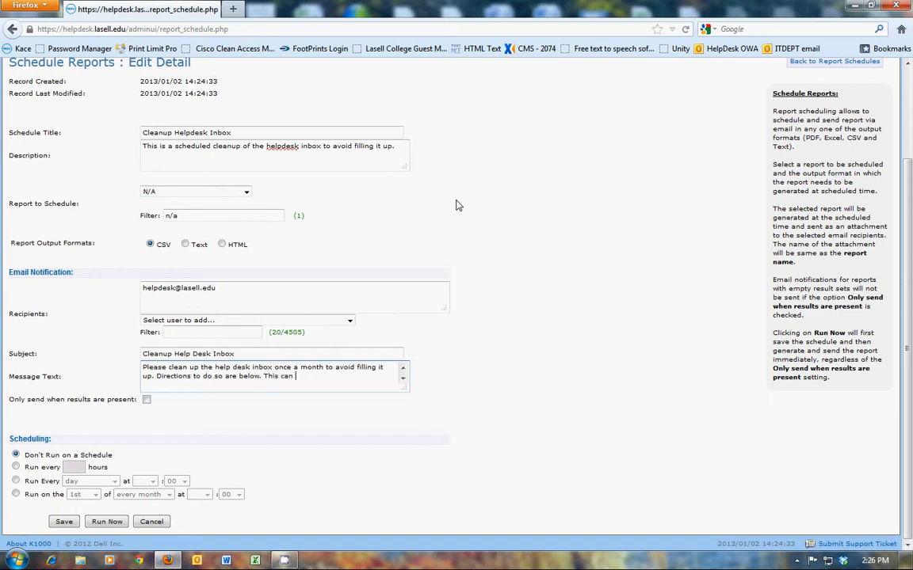
{"action": "type", "text": "be performed by"}
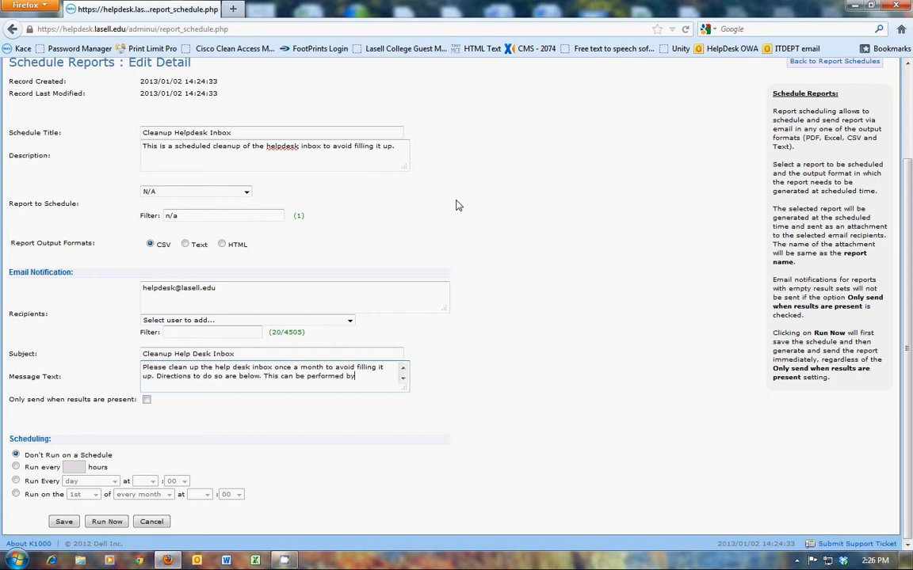
{"action": "type", "text": "fulltime st"}
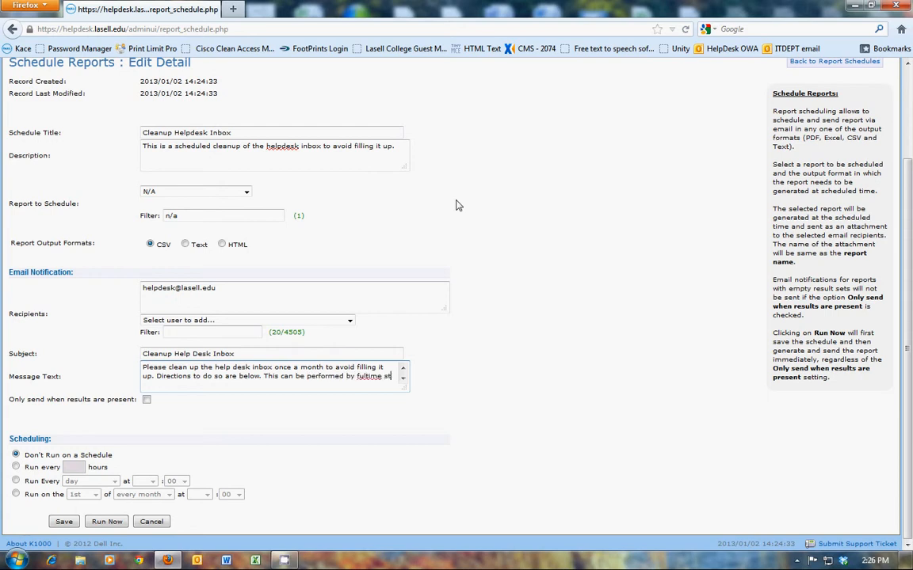
{"action": "type", "text": "staff with access"}
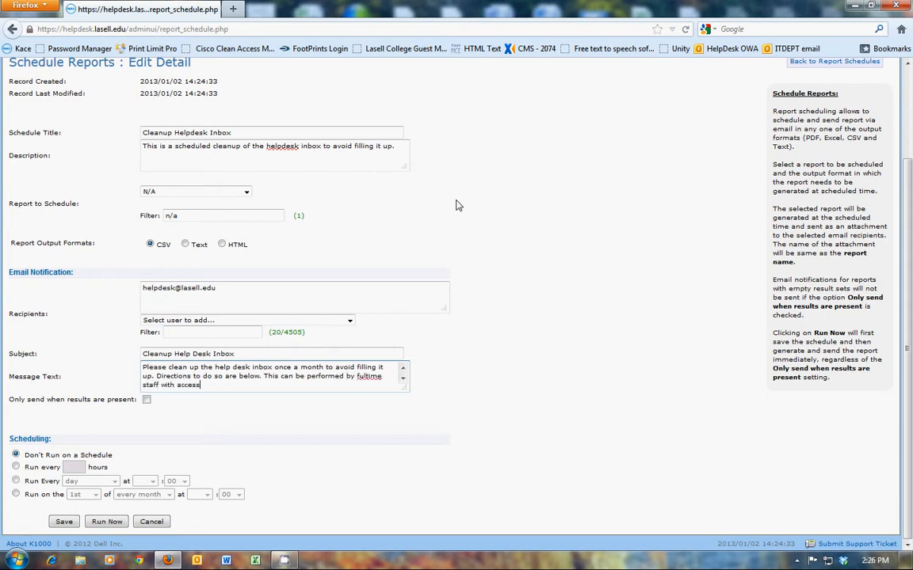
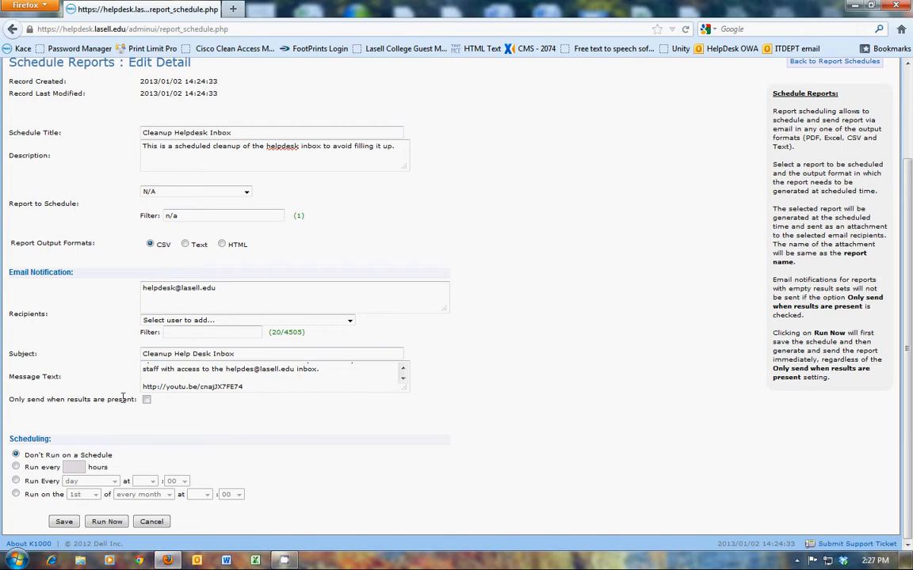
Step: Correct the misspelled 'fultime' to 'full time' in the message text
{"action": "left_click", "coordinate": [147, 400]}
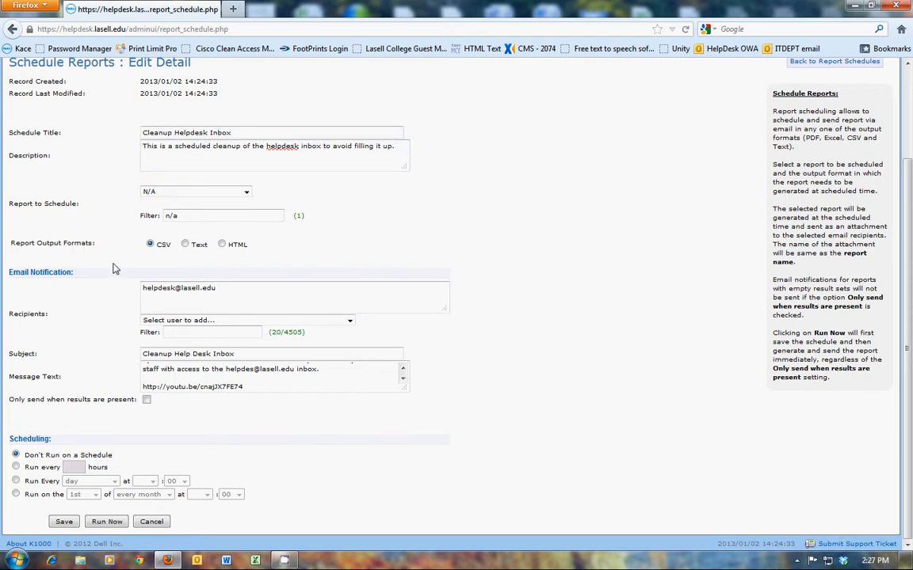
{"action": "mouse_move", "coordinate": [58, 324]}
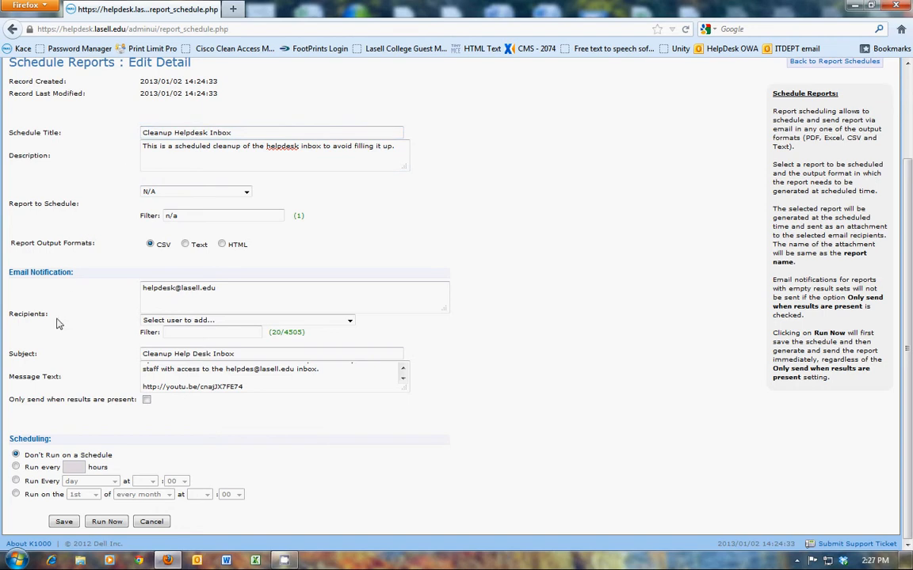
{"action": "double_click", "coordinate": [178, 288]}
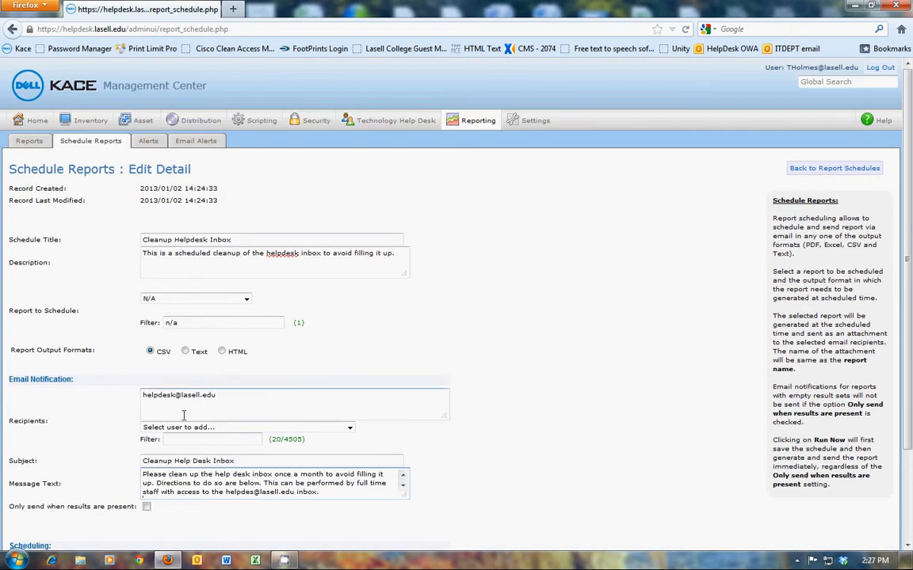
{"action": "scroll", "scroll_direction": "down", "scroll_amount": 3}
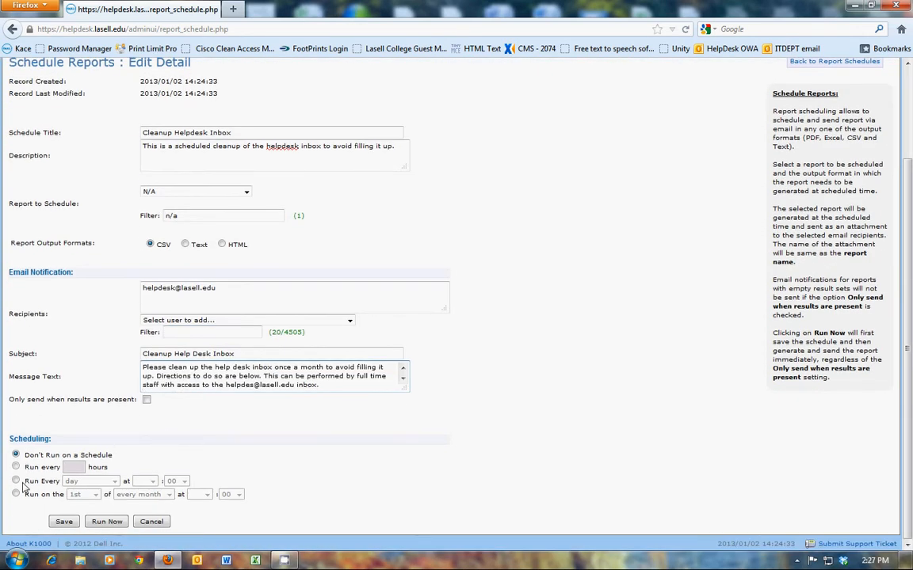
Step: Run the schedule on the 29th of every month at 8:30, then save it
{"action": "left_click", "coordinate": [16, 493]}
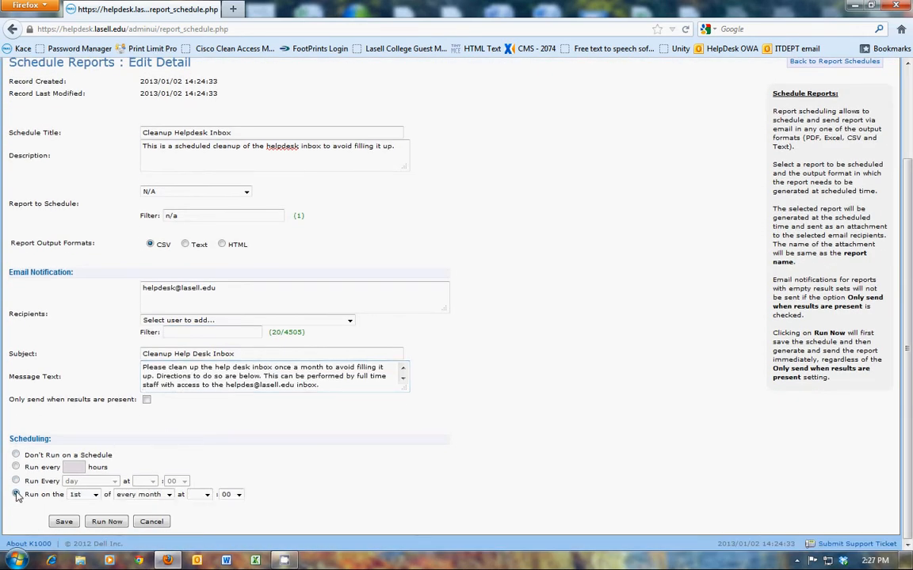
{"action": "left_click", "coordinate": [15, 494]}
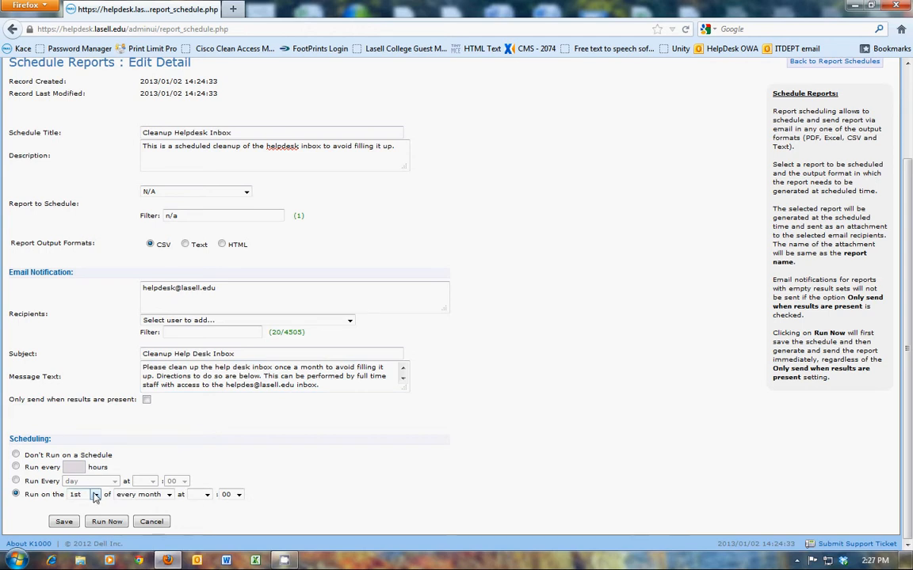
{"action": "left_click", "coordinate": [94, 494]}
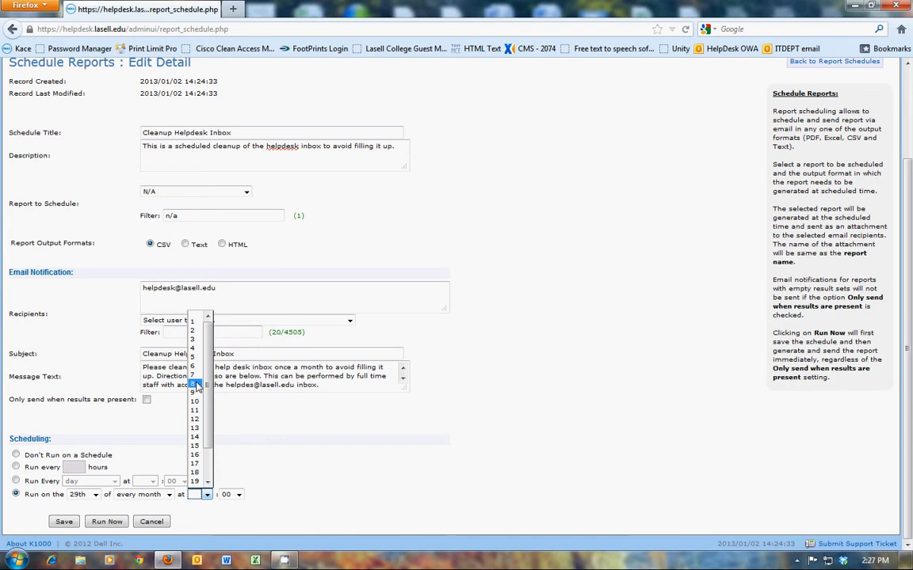
{"action": "left_click", "coordinate": [195, 392]}
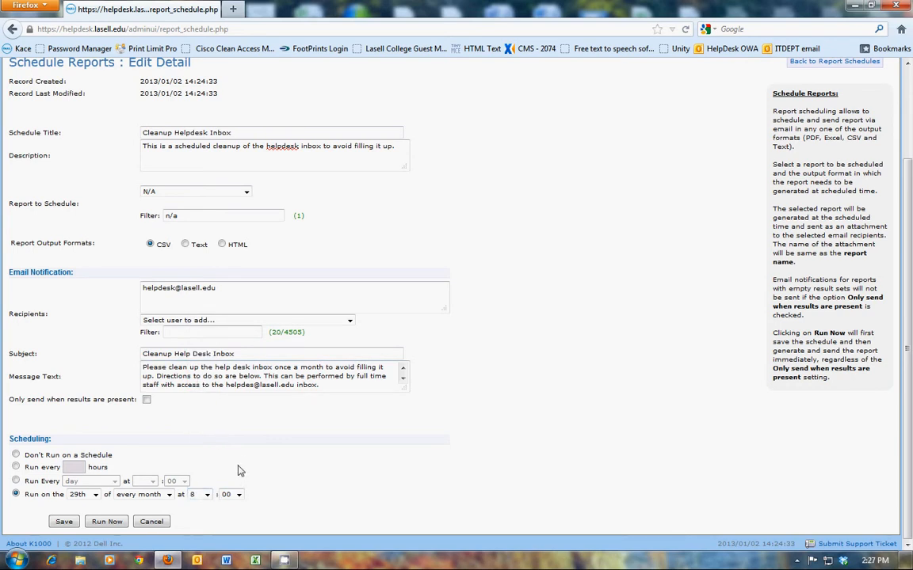
{"action": "left_click", "coordinate": [238, 494]}
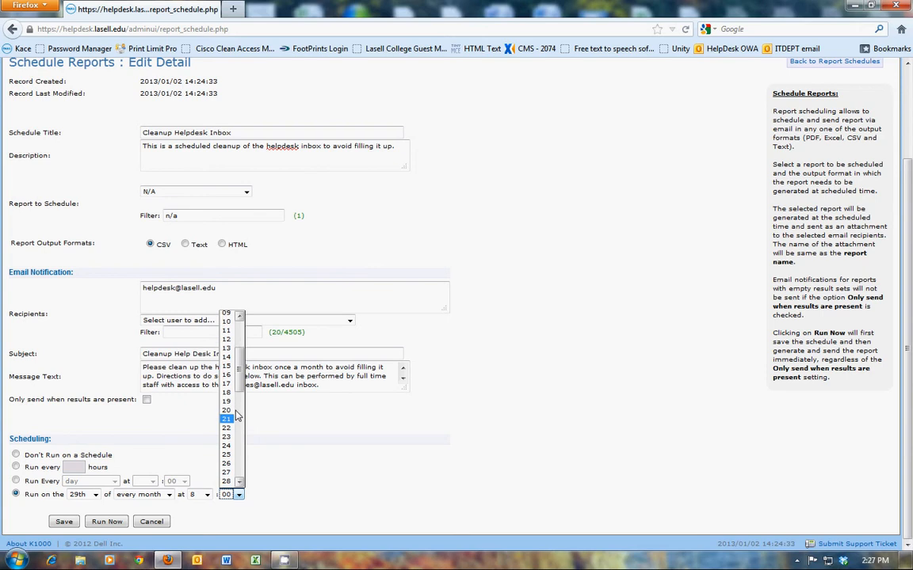
{"action": "left_click", "coordinate": [226, 419]}
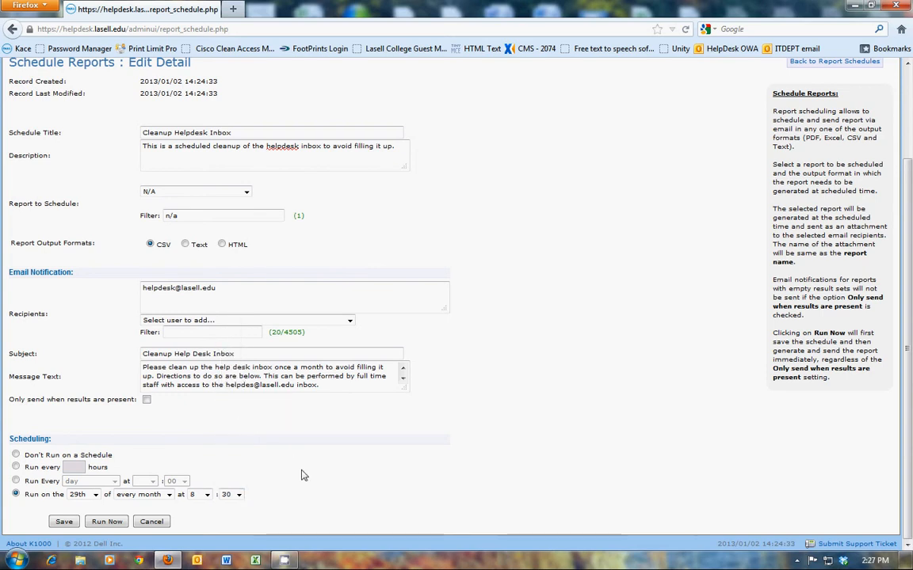
{"action": "left_click", "coordinate": [205, 495]}
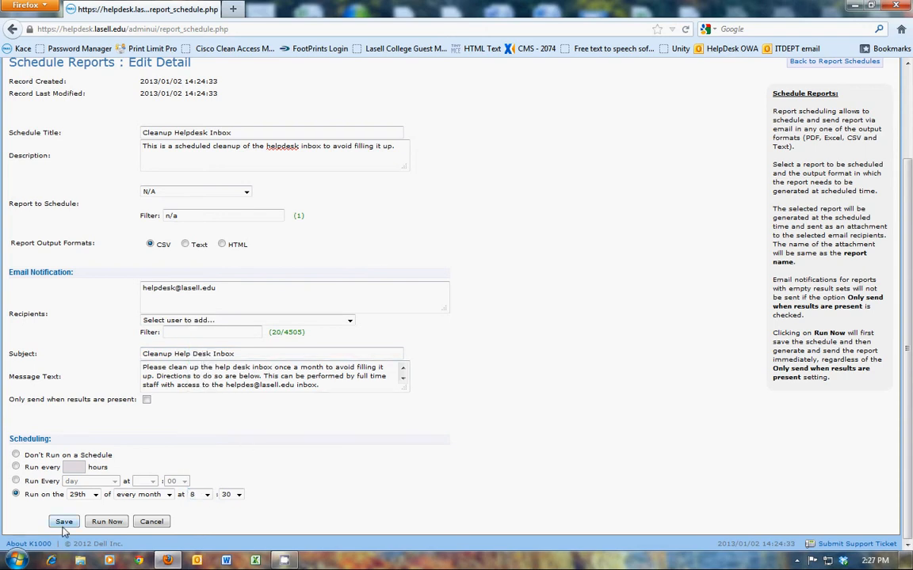
{"action": "left_click", "coordinate": [64, 521]}
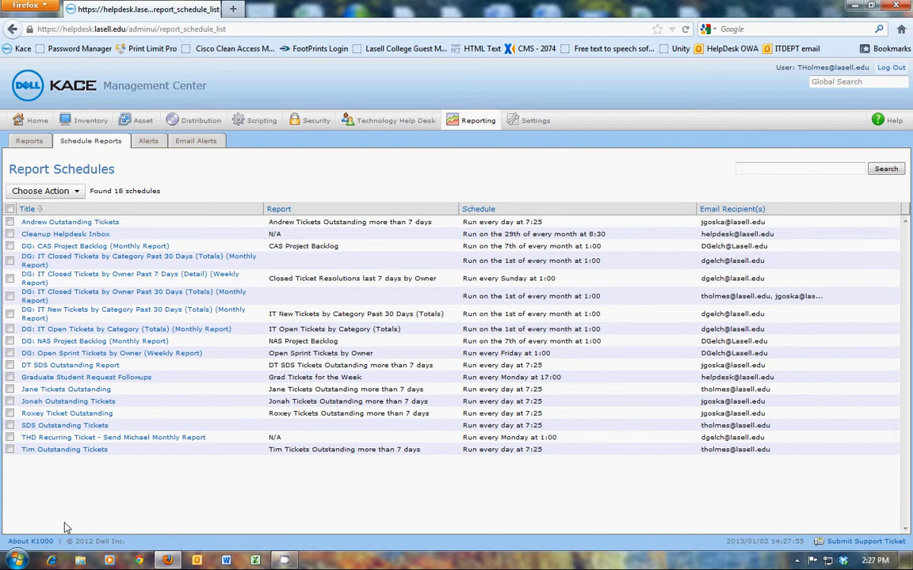
{"action": "mouse_move", "coordinate": [451, 241]}
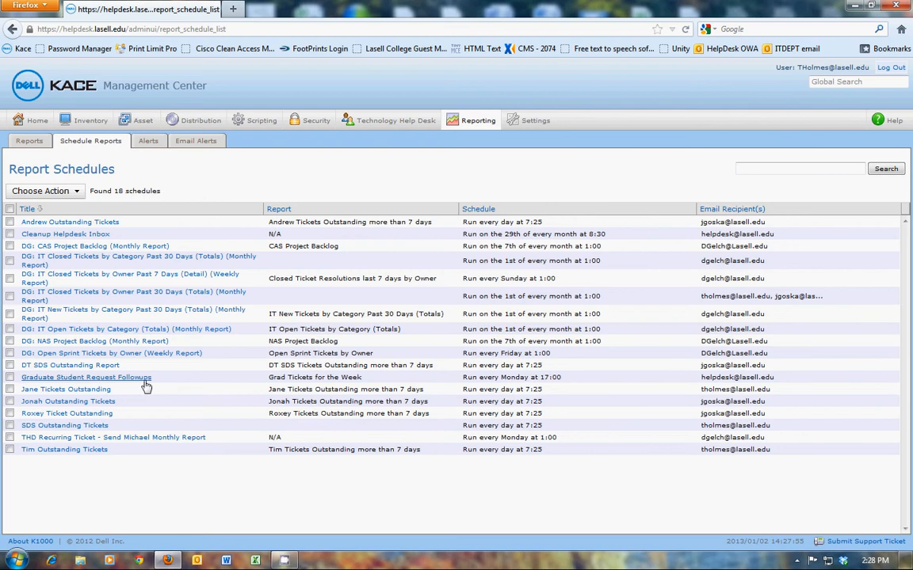
{"action": "mouse_move", "coordinate": [730, 214]}
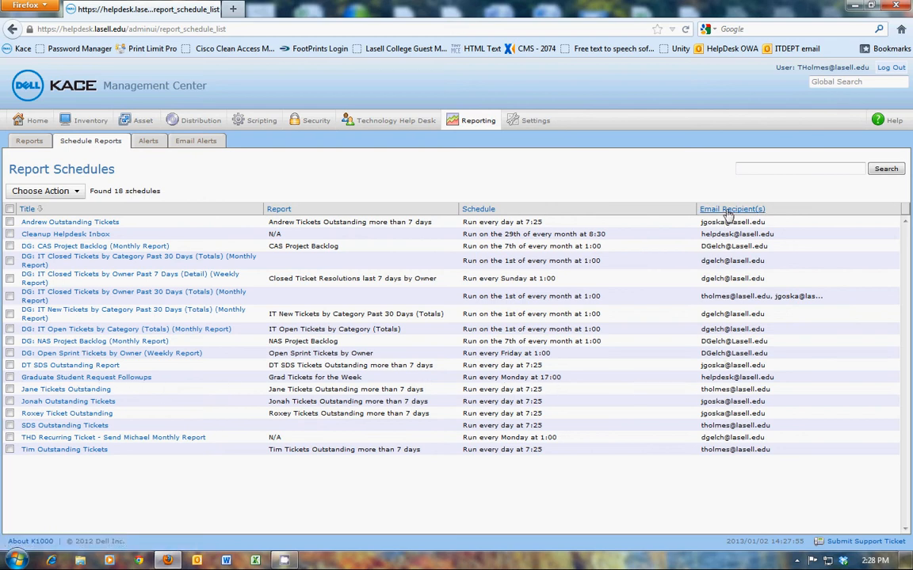
Step: Sort the Report Schedules list by the Email Recipient(s) column
{"action": "left_click", "coordinate": [730, 208]}
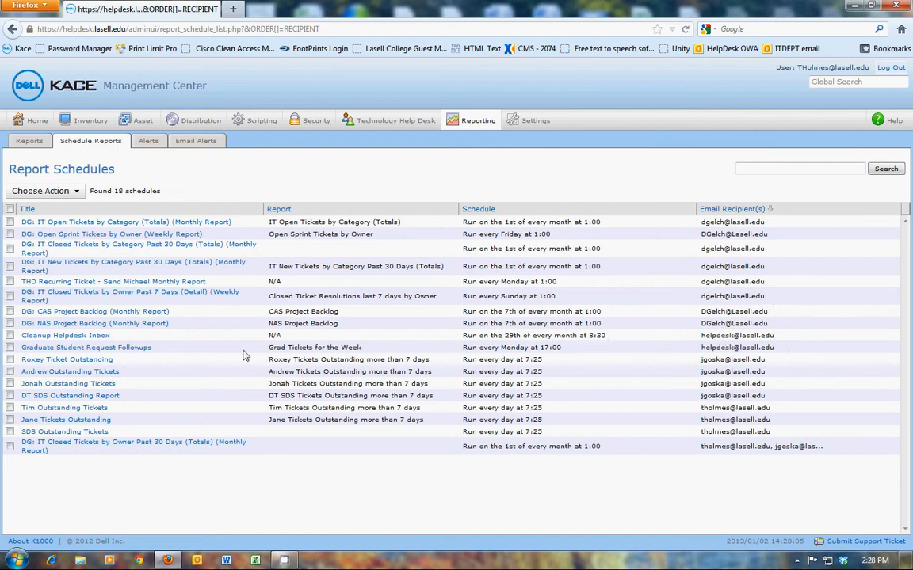
{"action": "mouse_move", "coordinate": [298, 350]}
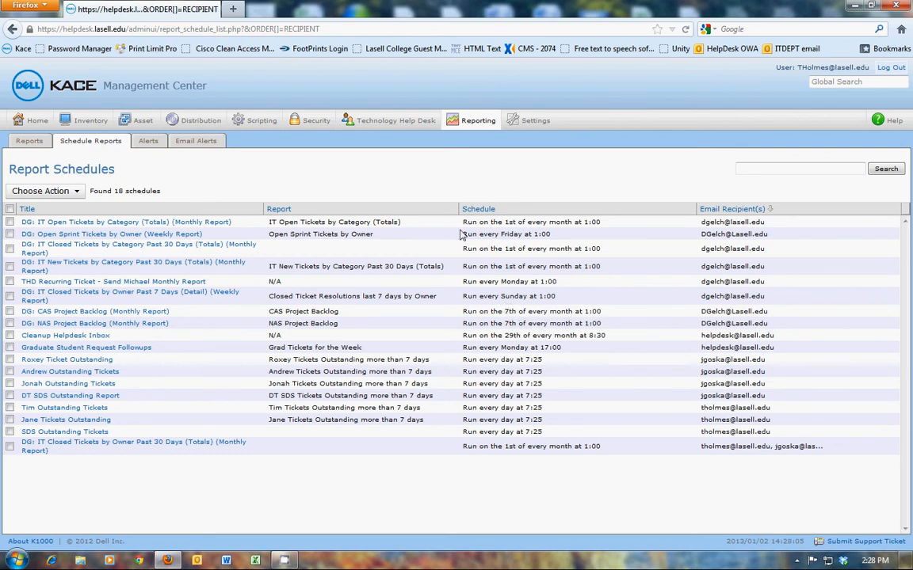
{"action": "mouse_move", "coordinate": [477, 120]}
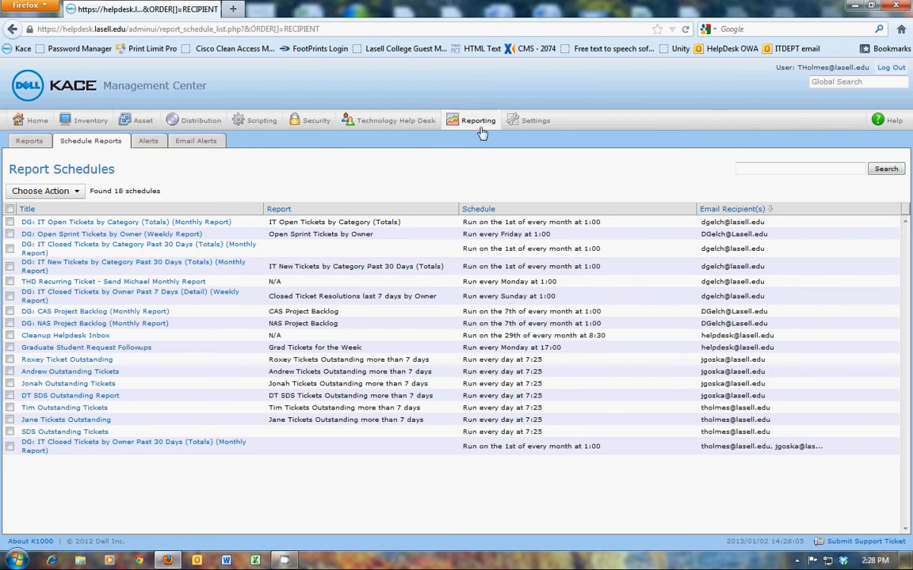
{"action": "mouse_move", "coordinate": [302, 137]}
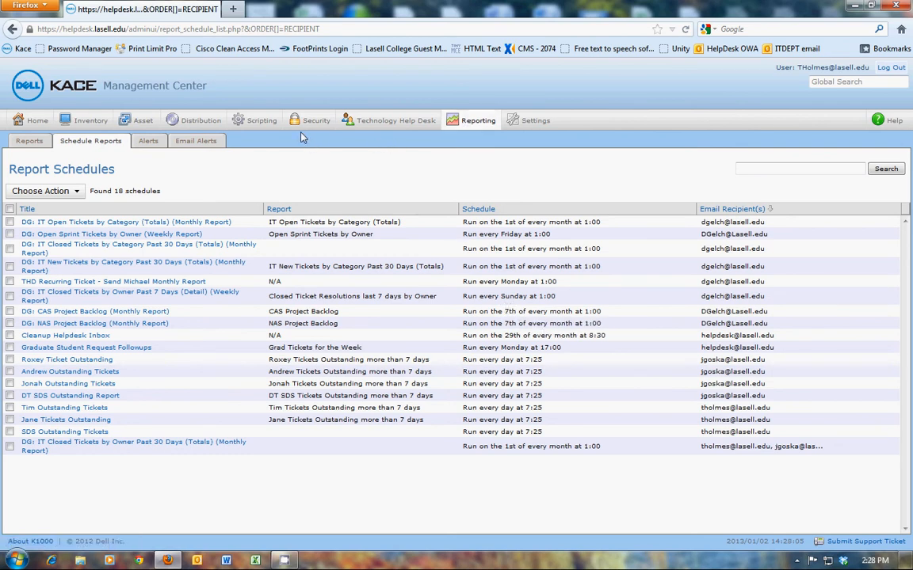